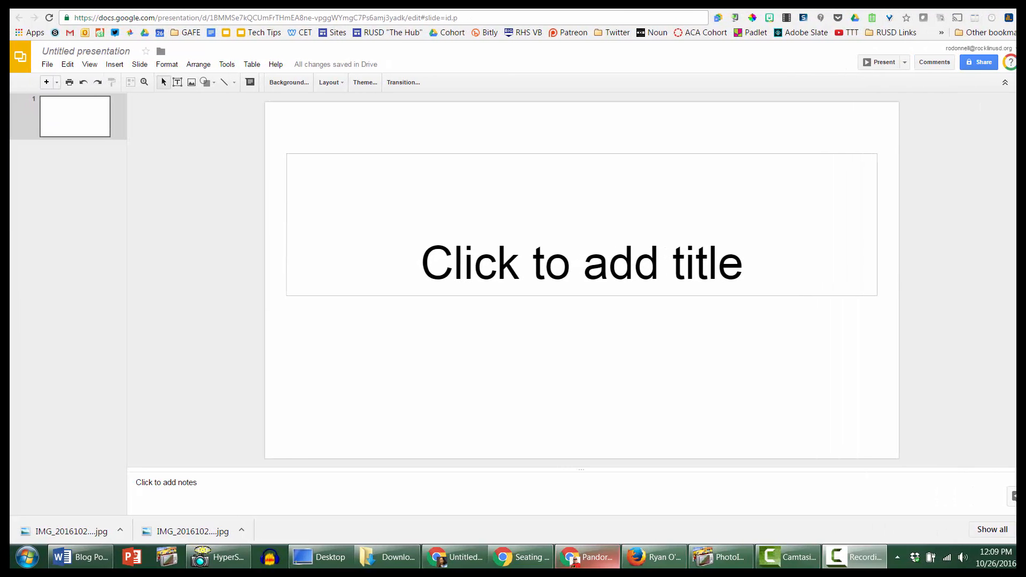
{"action": "mouse_move", "coordinate": [970, 268]}
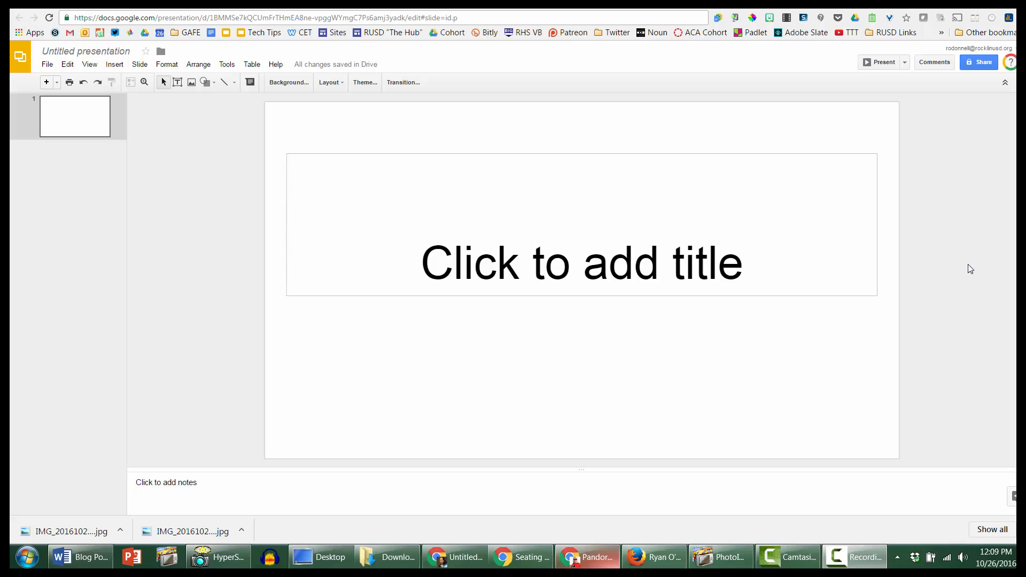
{"action": "mouse_move", "coordinate": [994, 276]}
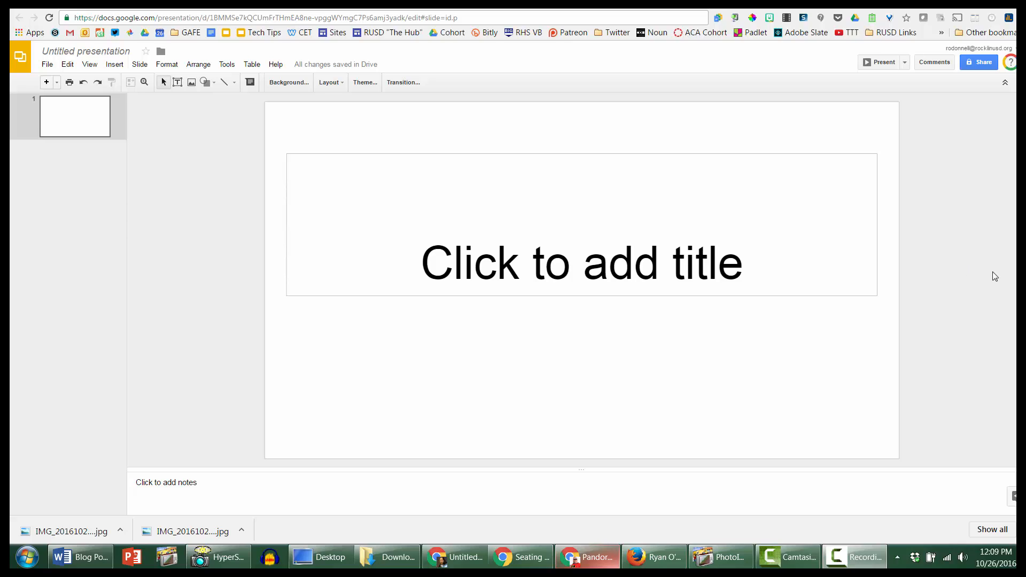
{"action": "mouse_move", "coordinate": [947, 277]}
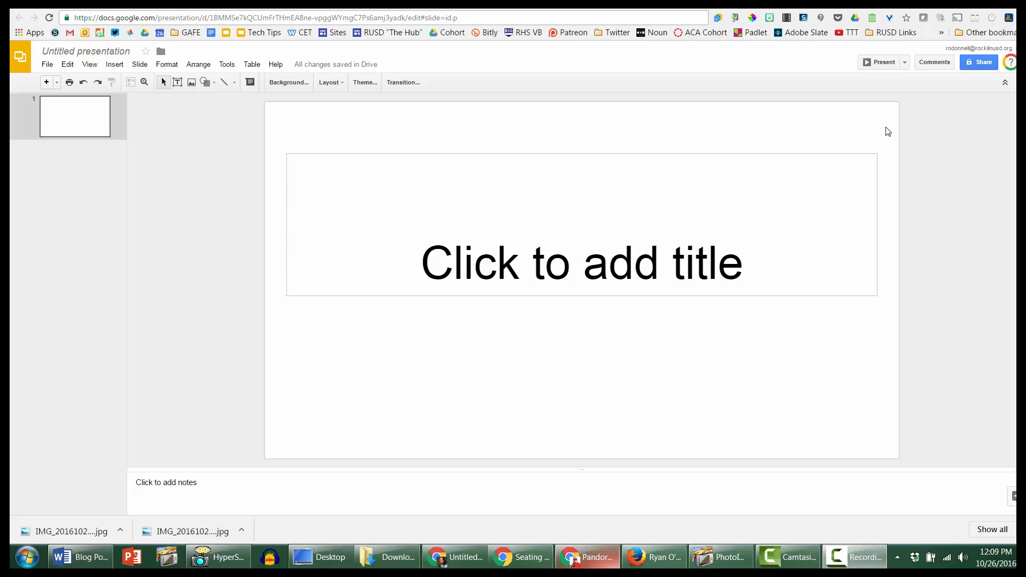
- Paste the copied beach photo of palms, sea and sand so it covers the slide
{"action": "right_click", "coordinate": [888, 131]}
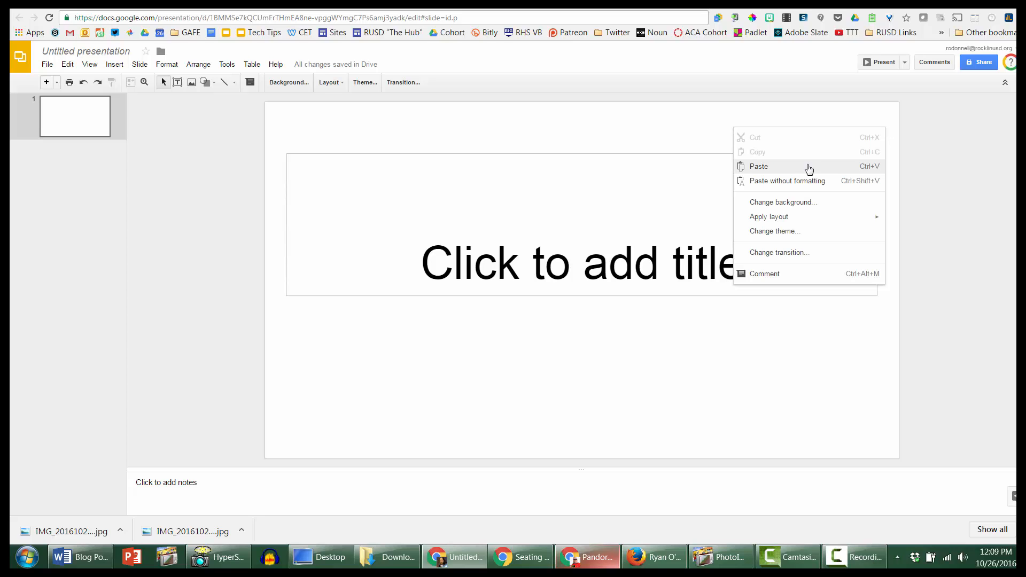
{"action": "left_click", "coordinate": [758, 166]}
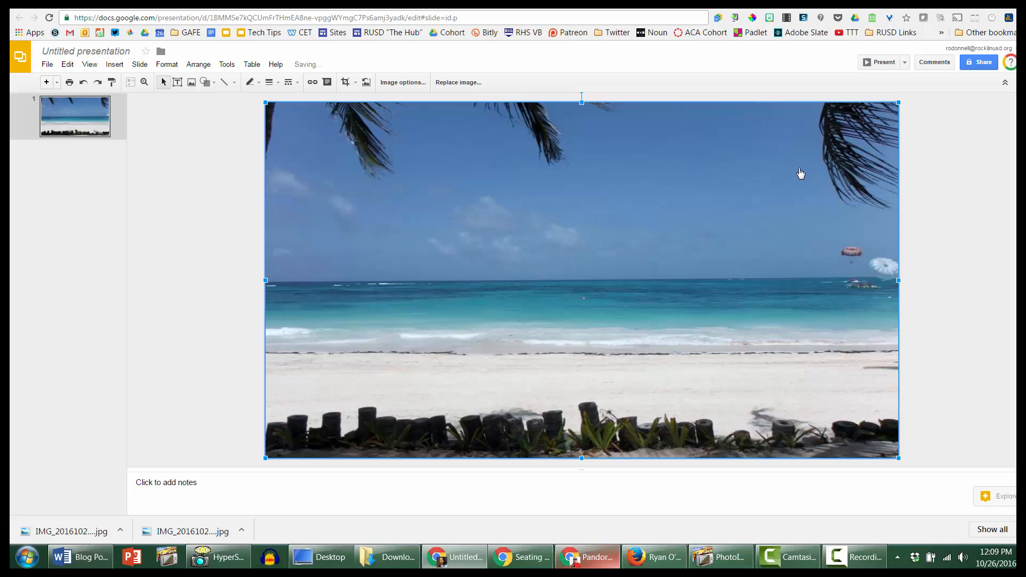
{"action": "mouse_move", "coordinate": [760, 200]}
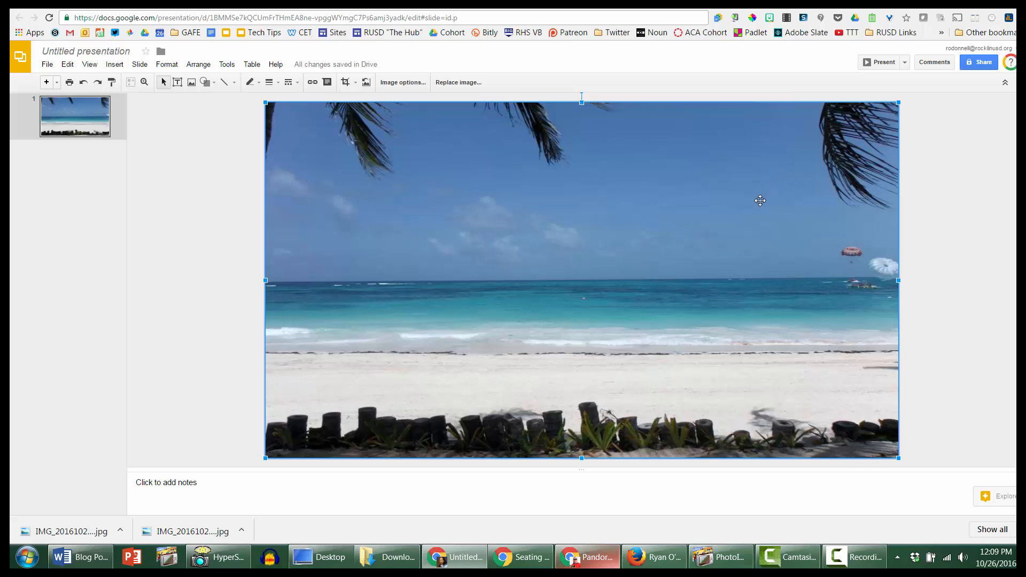
{"action": "right_click", "coordinate": [759, 200]}
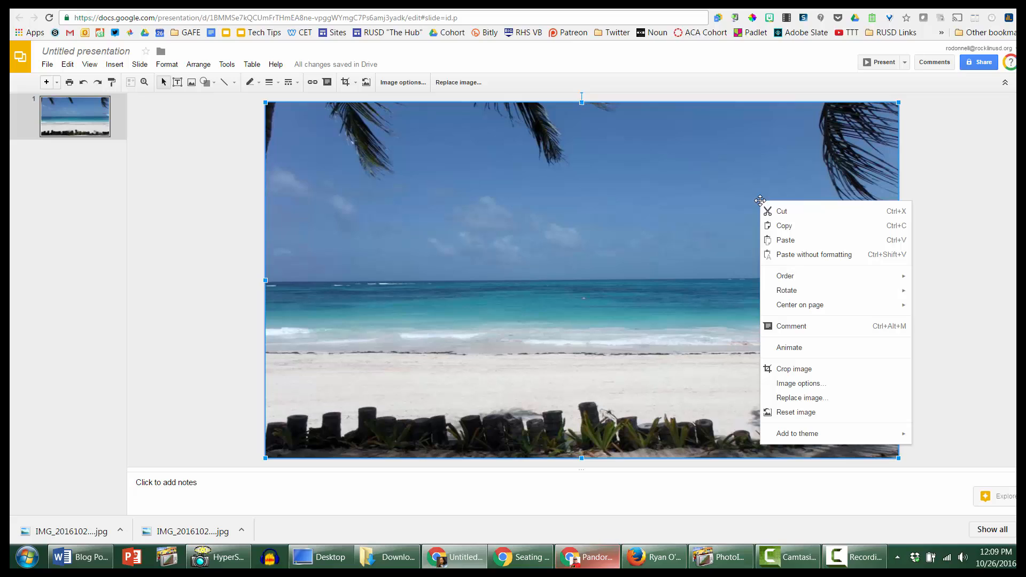
{"action": "mouse_move", "coordinate": [784, 276]}
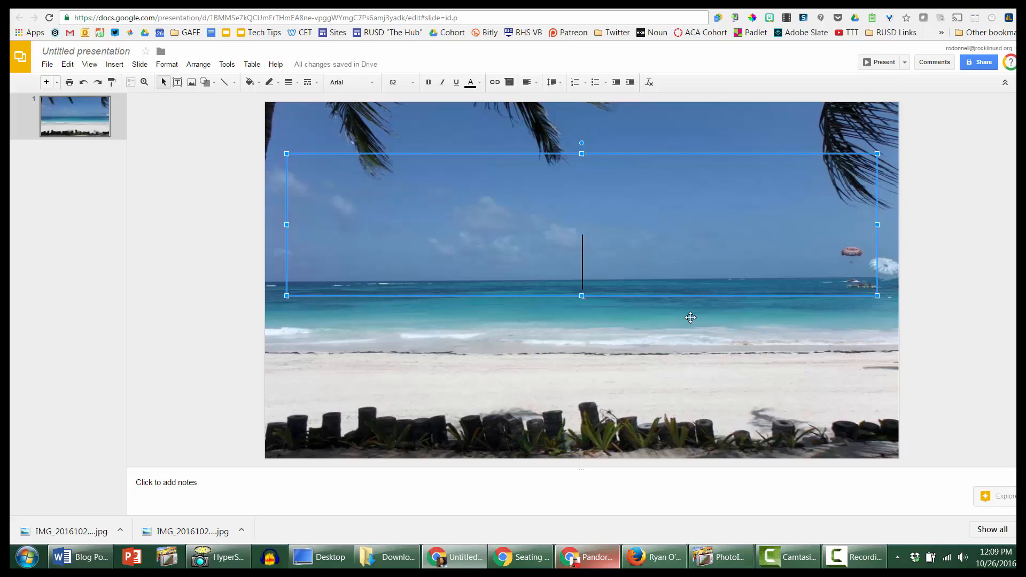
- Type 'Need A Vacation?' into the title box and move it over the horizon
{"action": "type", "text": "Nee"}
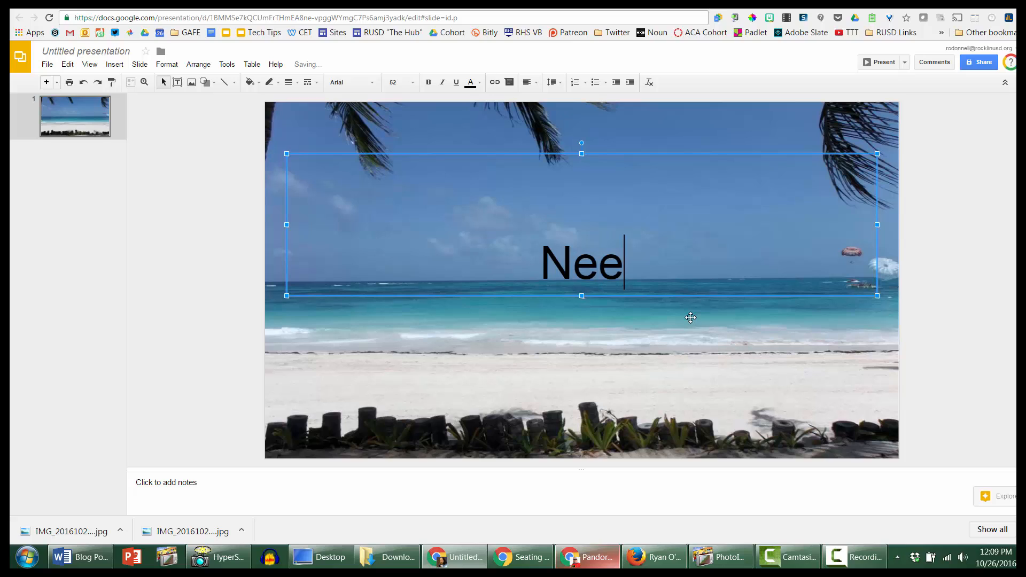
{"action": "type", "text": "d A"}
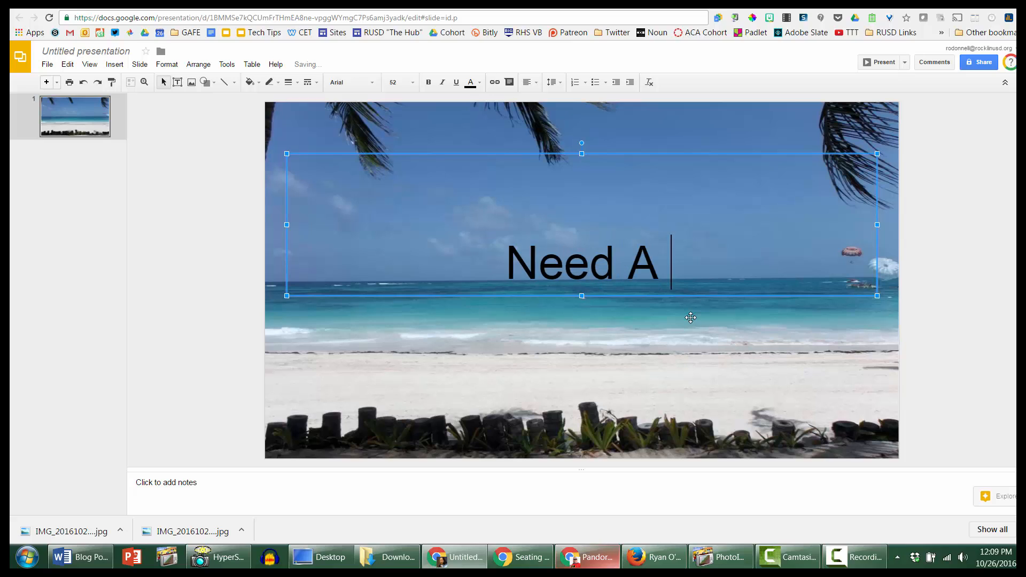
{"action": "type", "text": "Vacat"}
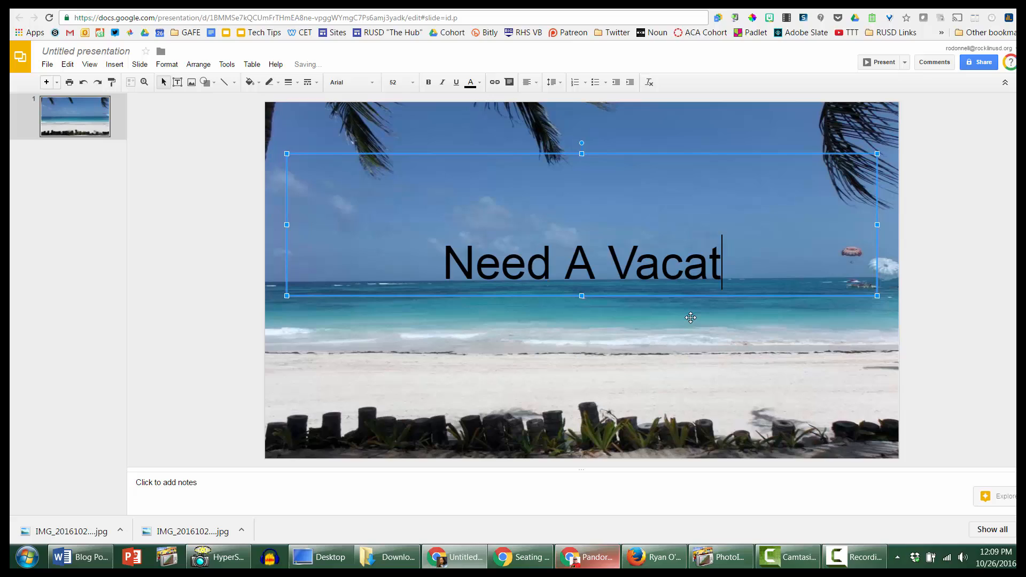
{"action": "type", "text": "ion?"}
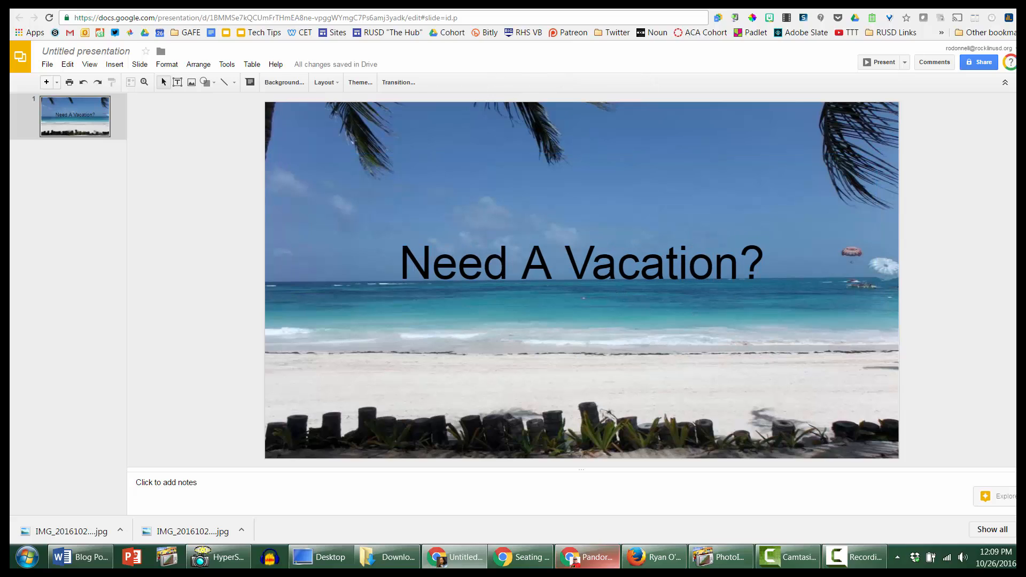
{"action": "left_click", "coordinate": [580, 262]}
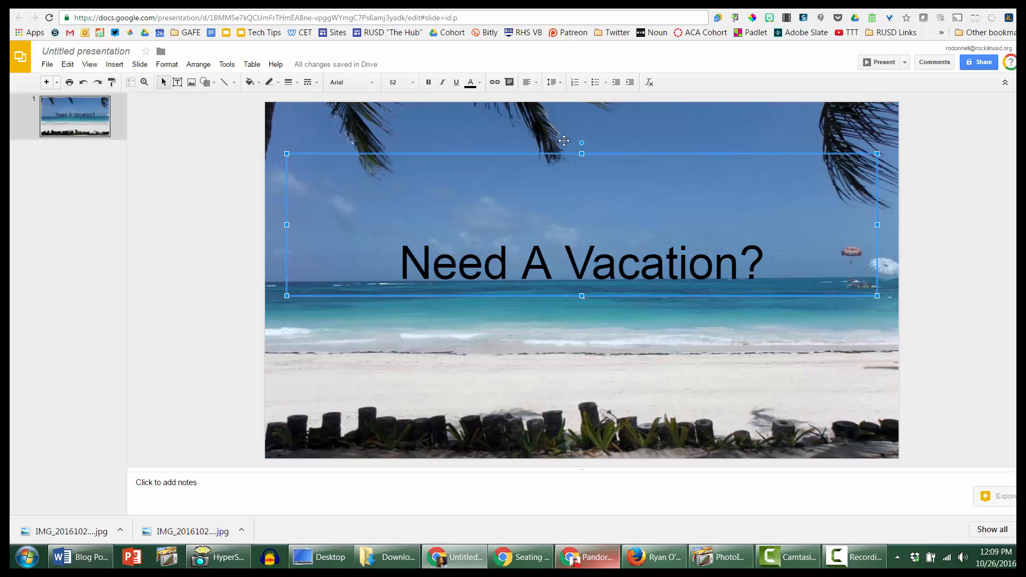
{"action": "mouse_move", "coordinate": [582, 297]}
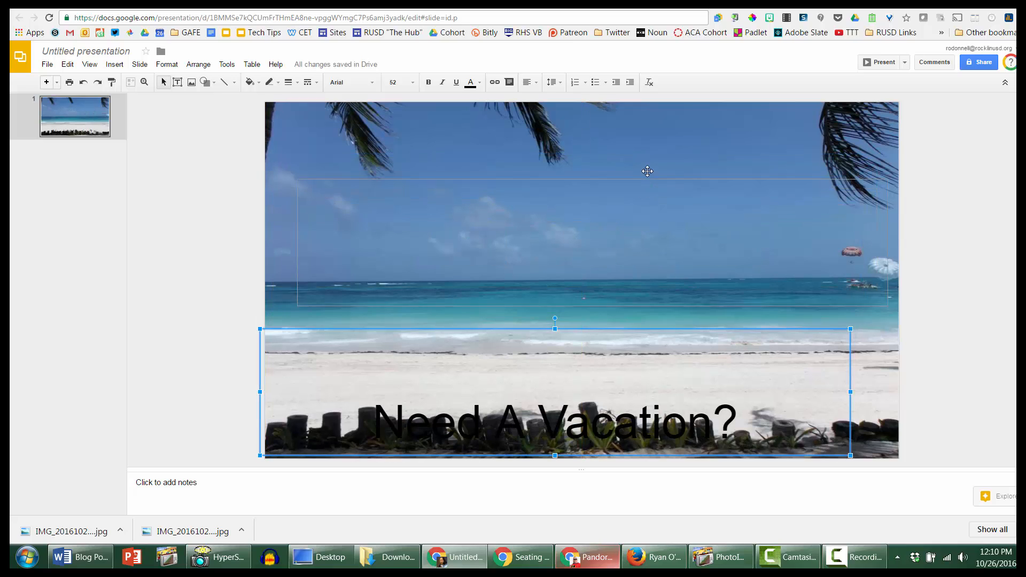
{"action": "left_click_drag", "start_coordinate": [554, 392], "coordinate": [578, 224]}
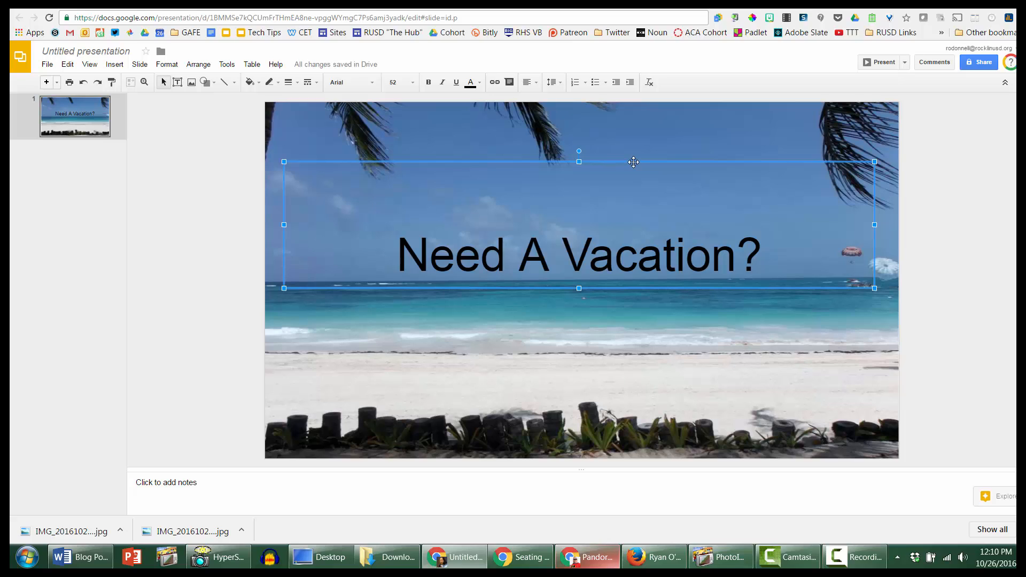
{"action": "mouse_move", "coordinate": [785, 263]}
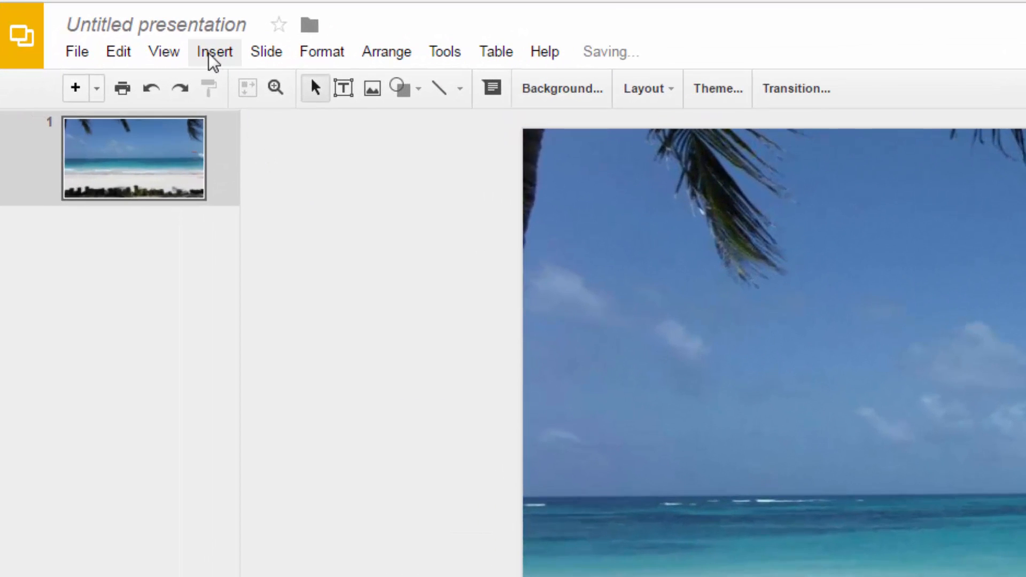
- Insert a WordArt piece reading 'Need A Vacation?'
{"action": "left_click", "coordinate": [214, 52]}
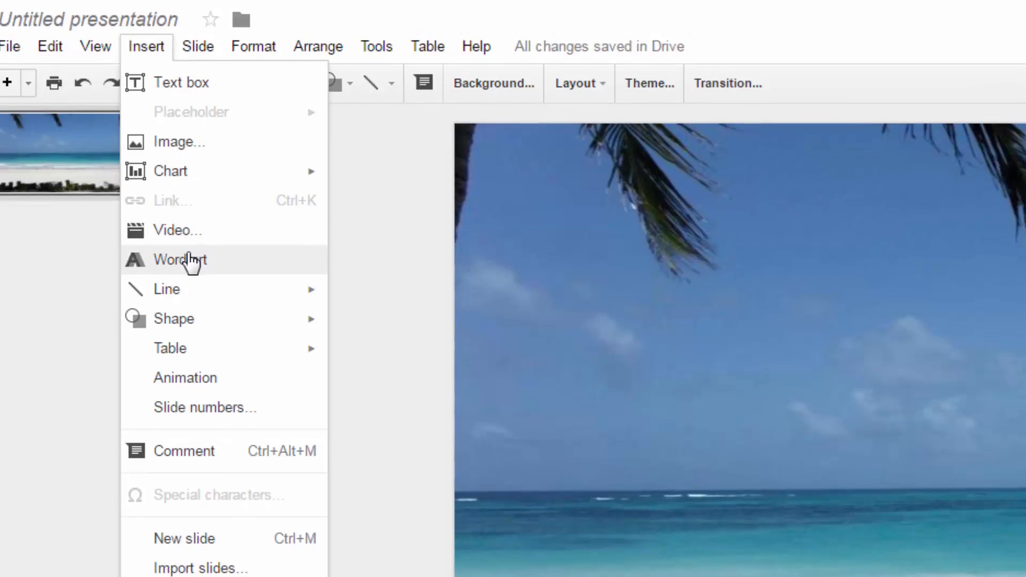
{"action": "left_click", "coordinate": [180, 259]}
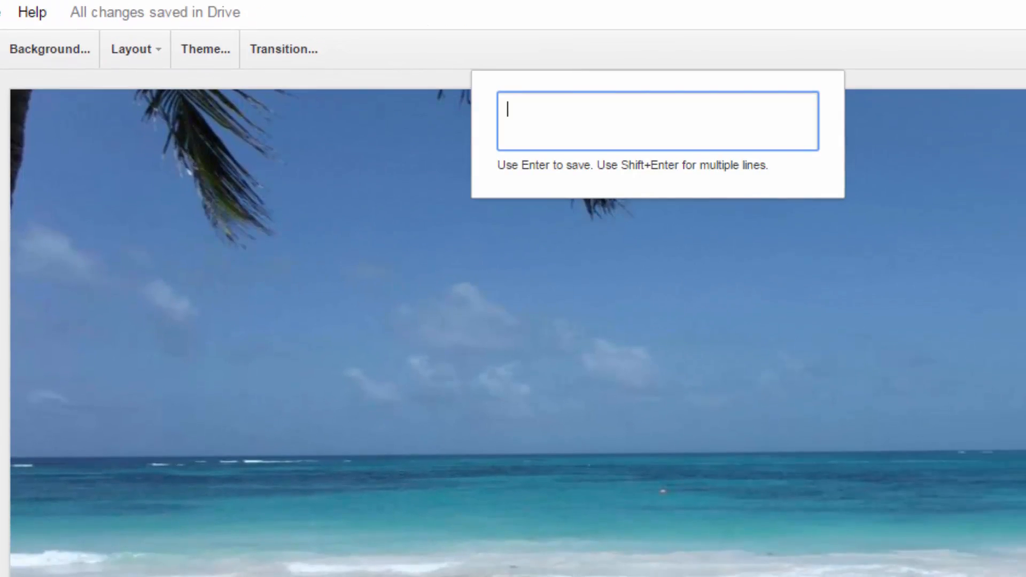
{"action": "type", "text": "Need A"}
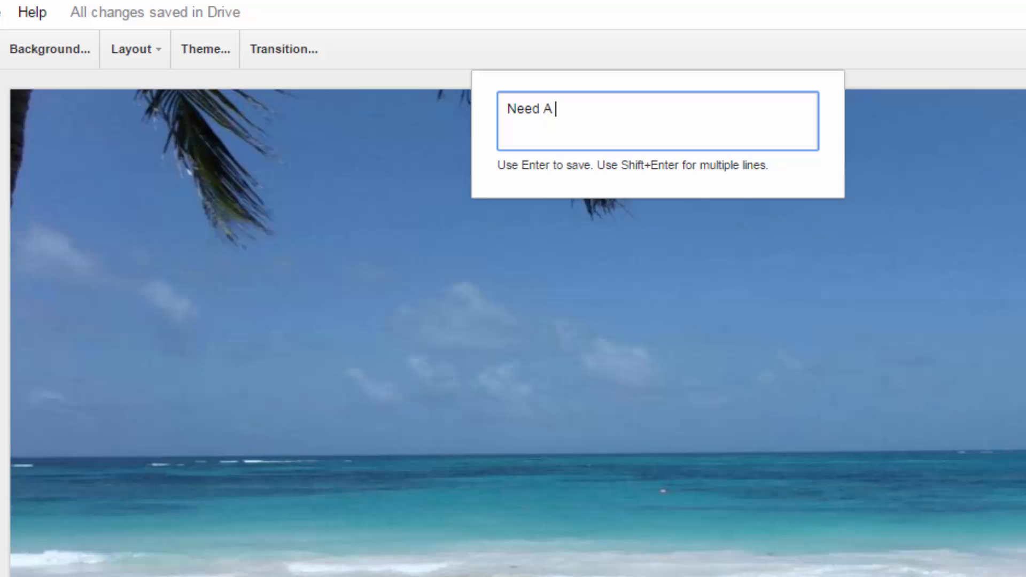
{"action": "type", "text": "Vacation?"}
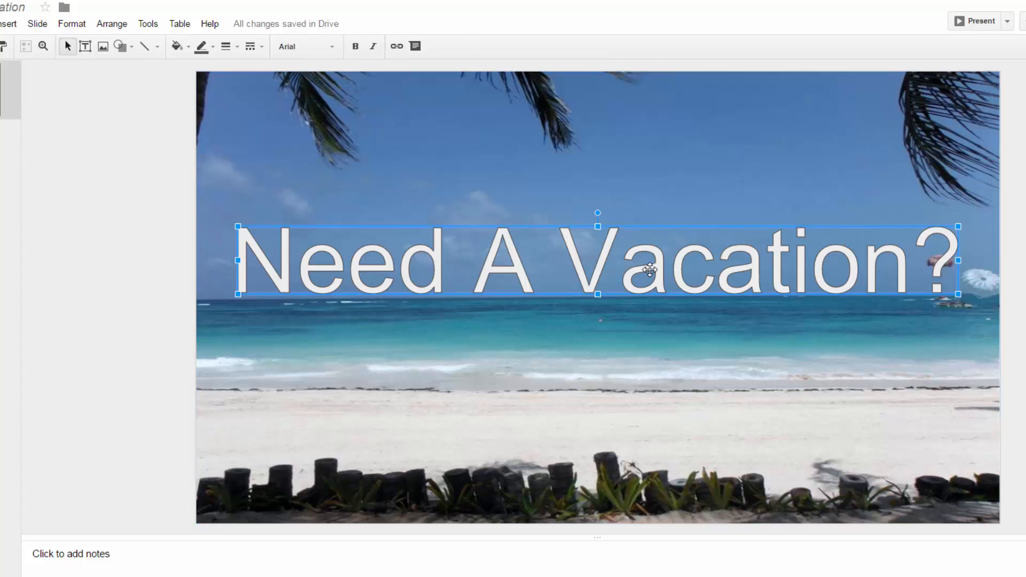
{"action": "mouse_move", "coordinate": [345, 207]}
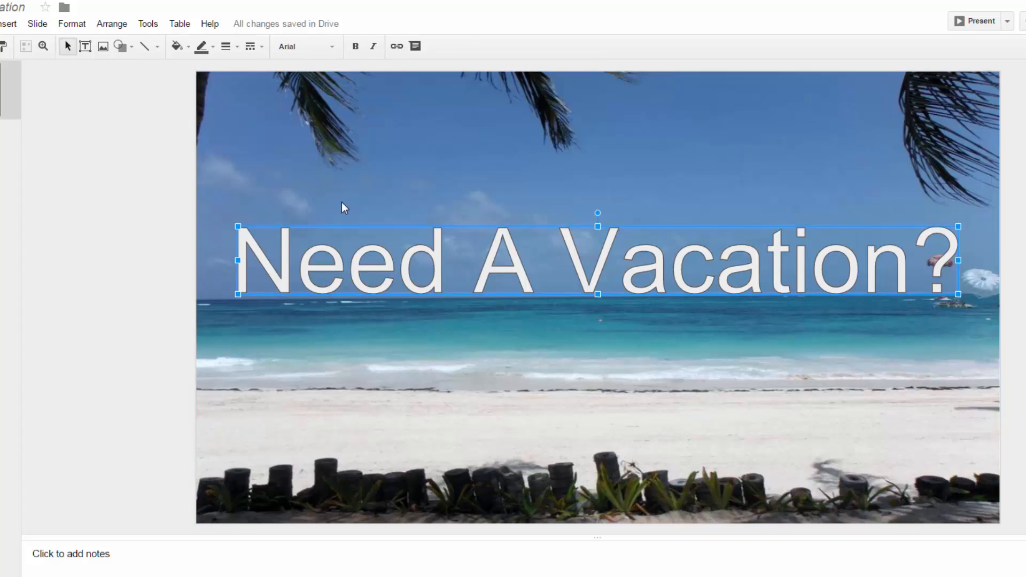
{"action": "mouse_move", "coordinate": [288, 270]}
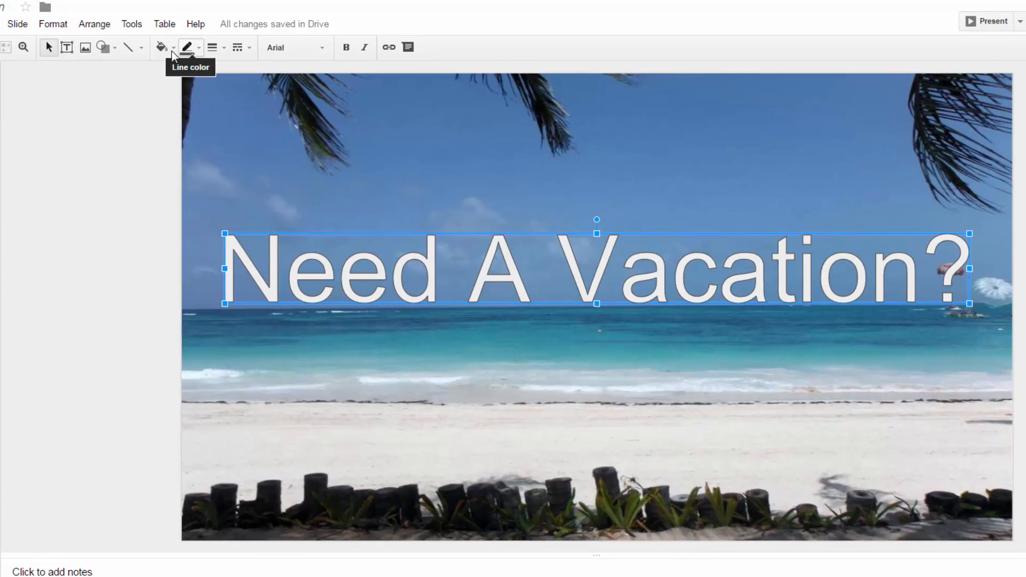
- Set the 'Need A Vacation?' WordArt fill colour to black
{"action": "left_click", "coordinate": [161, 47]}
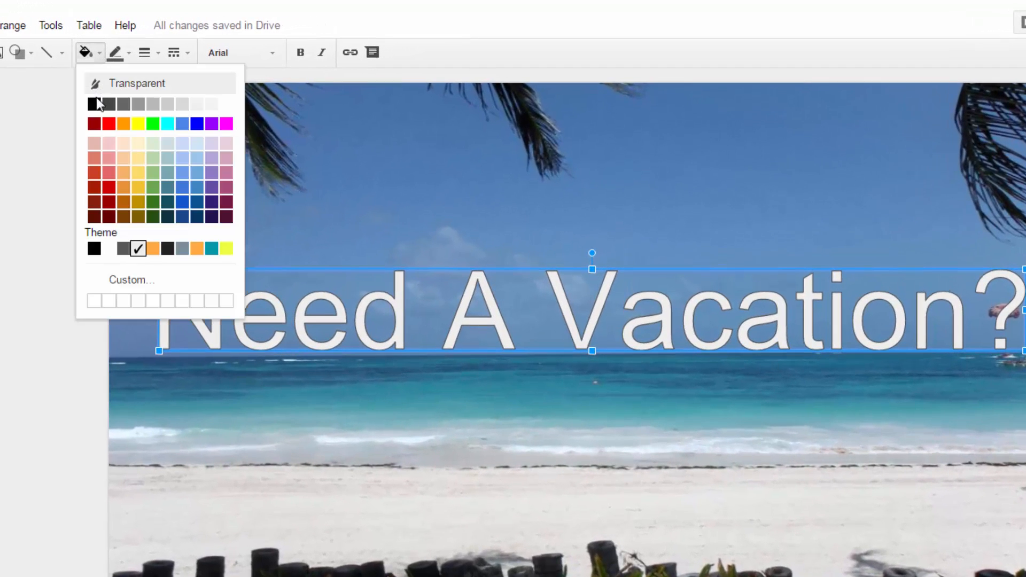
{"action": "left_click", "coordinate": [94, 102]}
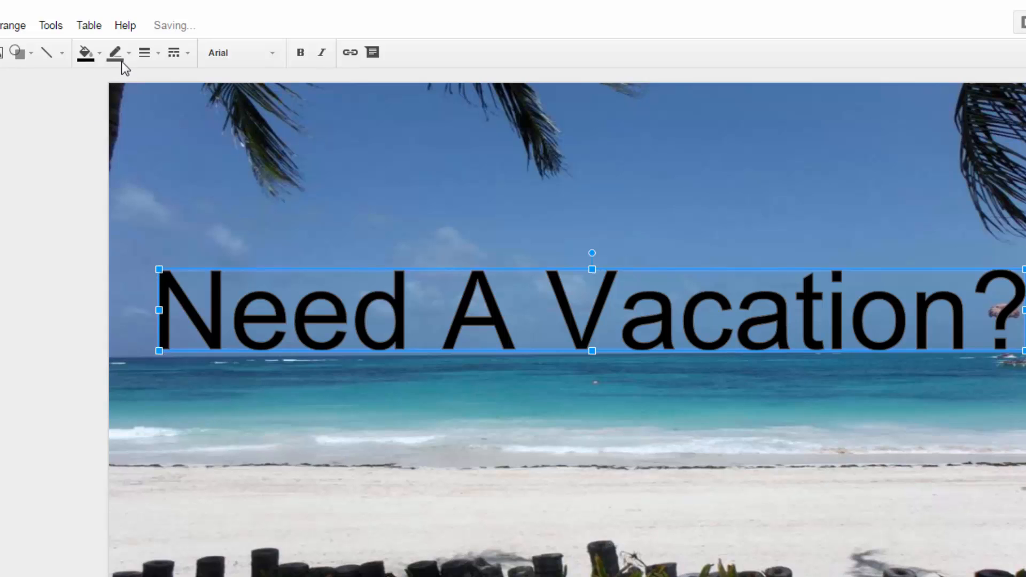
{"action": "mouse_move", "coordinate": [117, 53]}
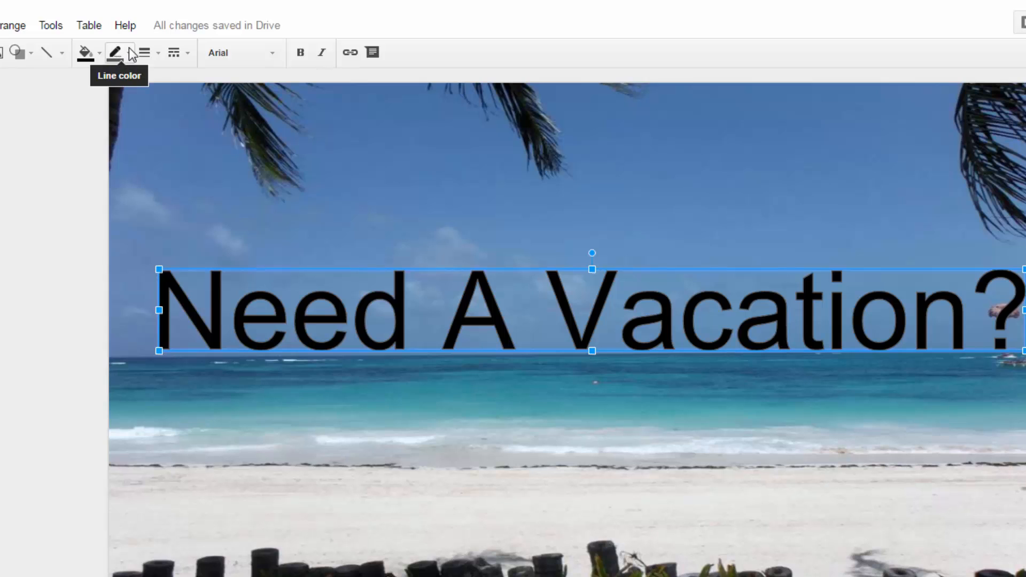
{"action": "left_click", "coordinate": [117, 53]}
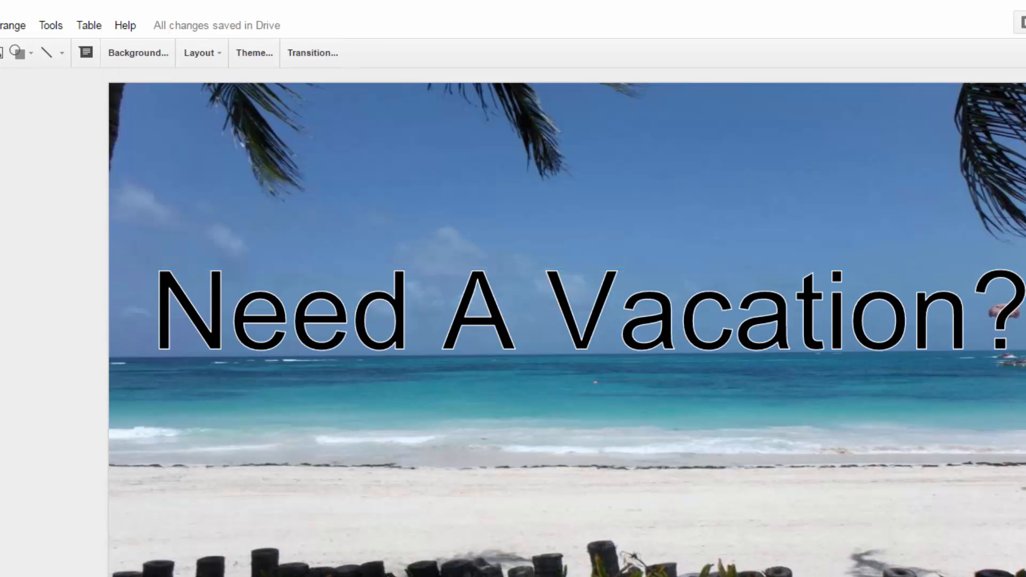
{"action": "left_click", "coordinate": [395, 317]}
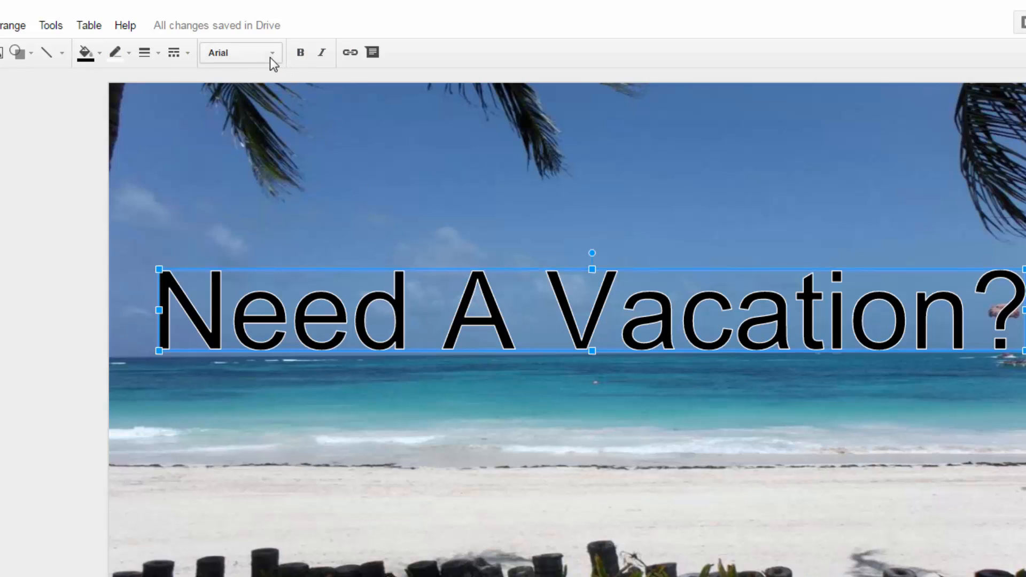
{"action": "mouse_move", "coordinate": [239, 52]}
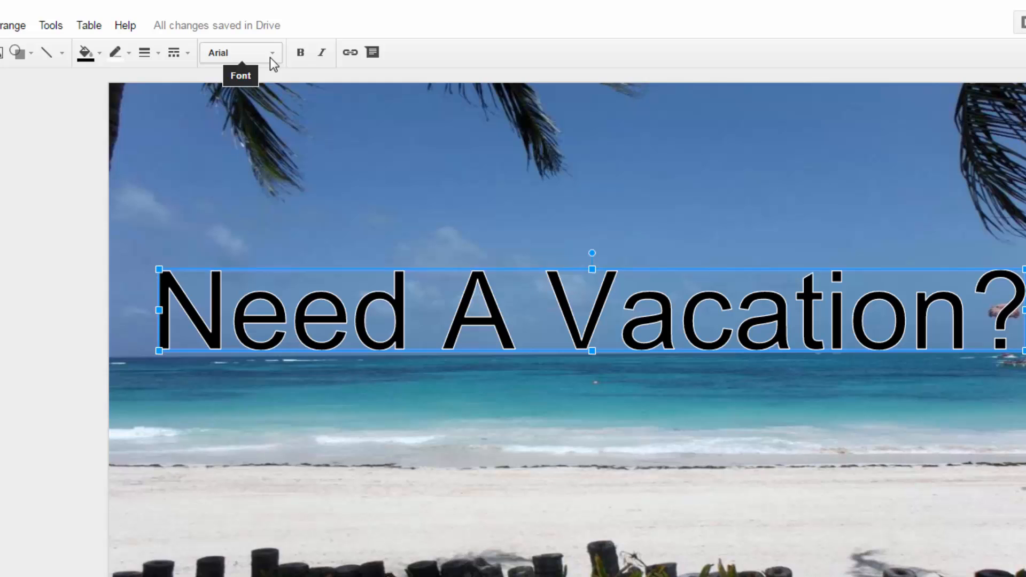
- Apply the Alfa Slab One font to the 'Need A Vacation?' WordArt
{"action": "left_click", "coordinate": [239, 52]}
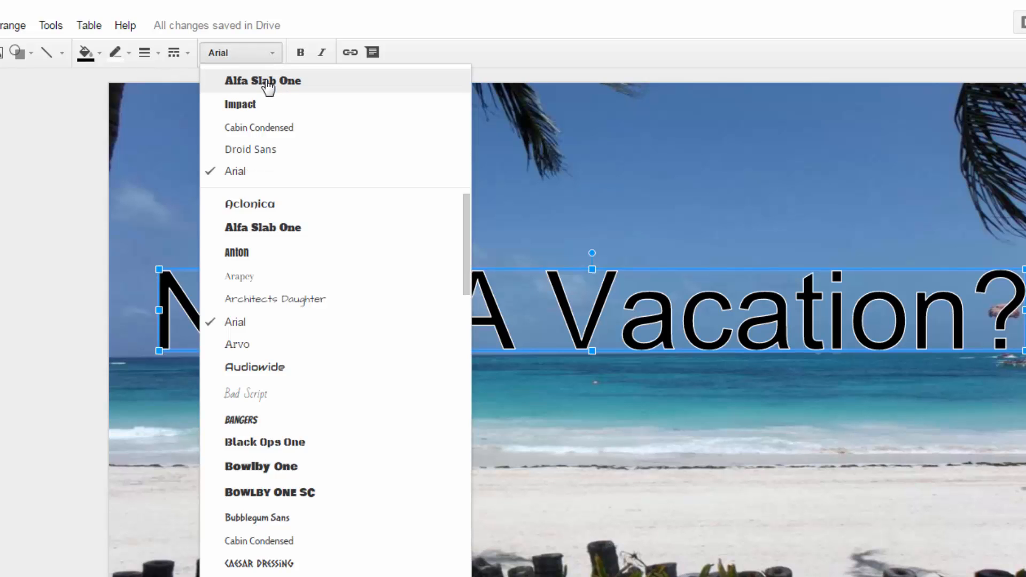
{"action": "left_click", "coordinate": [263, 81]}
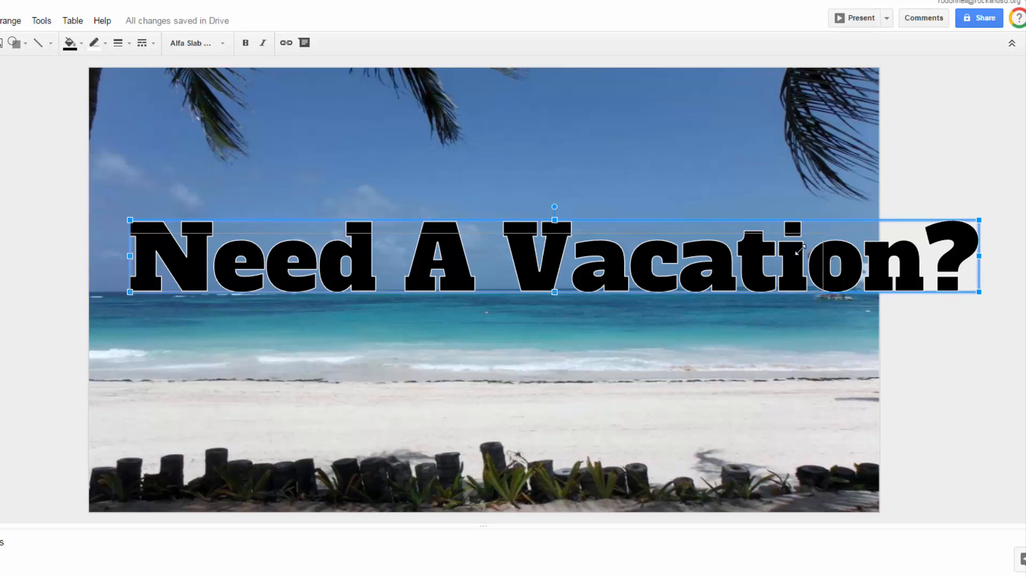
- Shrink the WordArt to fit the slide and move it down onto the bottom posts
{"action": "left_click_drag", "start_coordinate": [980, 255], "coordinate": [748, 265]}
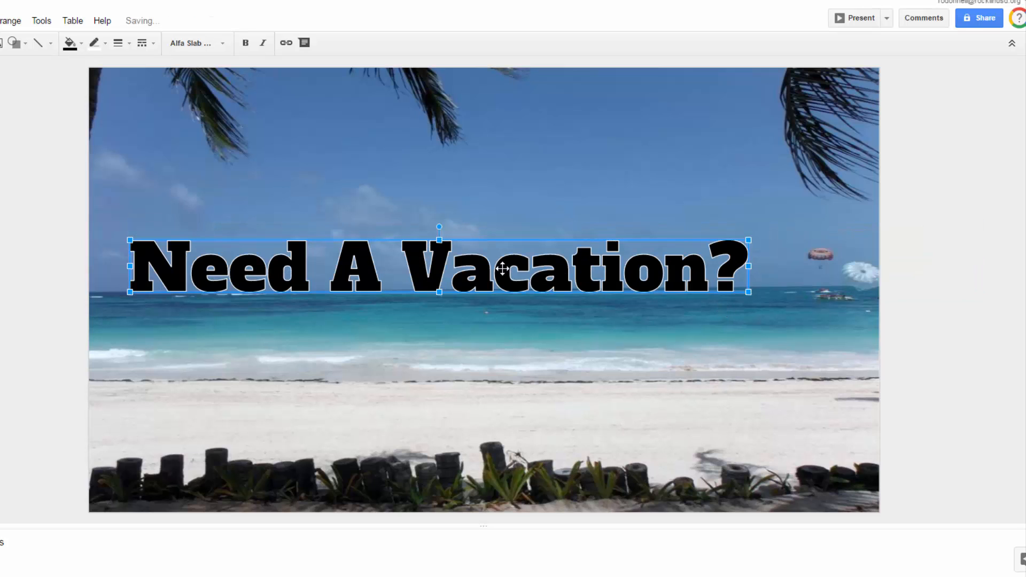
{"action": "left_click_drag", "start_coordinate": [436, 267], "coordinate": [427, 474]}
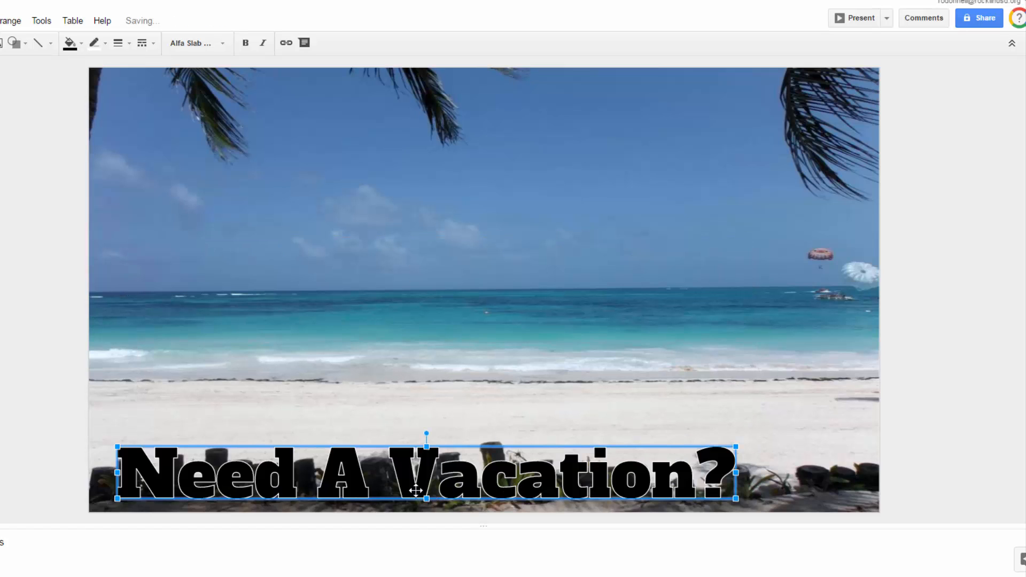
{"action": "left_click_drag", "start_coordinate": [425, 474], "coordinate": [455, 259]}
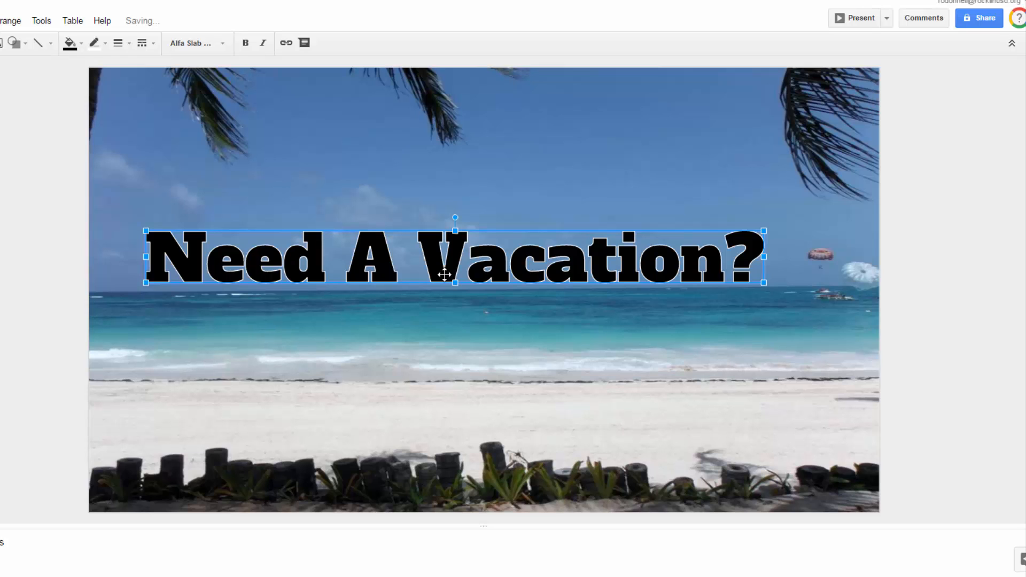
{"action": "left_click_drag", "start_coordinate": [446, 258], "coordinate": [417, 494]}
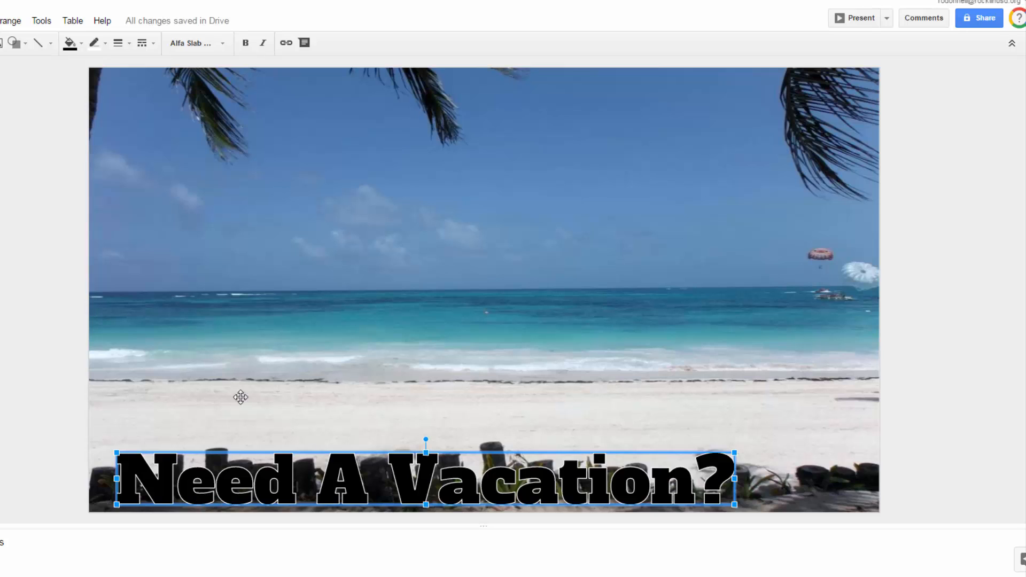
{"action": "mouse_move", "coordinate": [118, 43]}
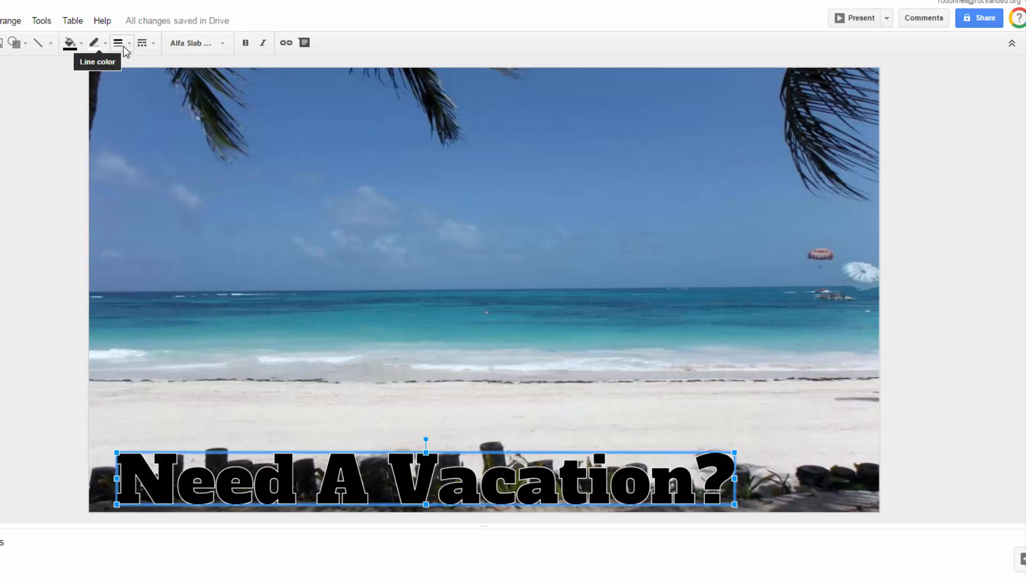
- Adjust the WordArt's white outline weight, trying heavier weights before settling on a thinner one
{"action": "left_click", "coordinate": [117, 43]}
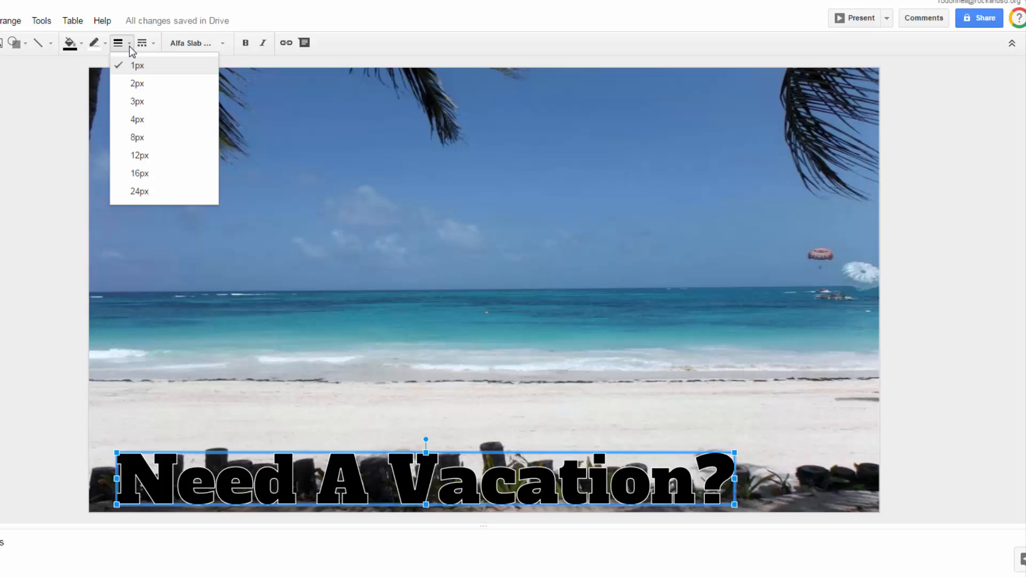
{"action": "mouse_move", "coordinate": [133, 74]}
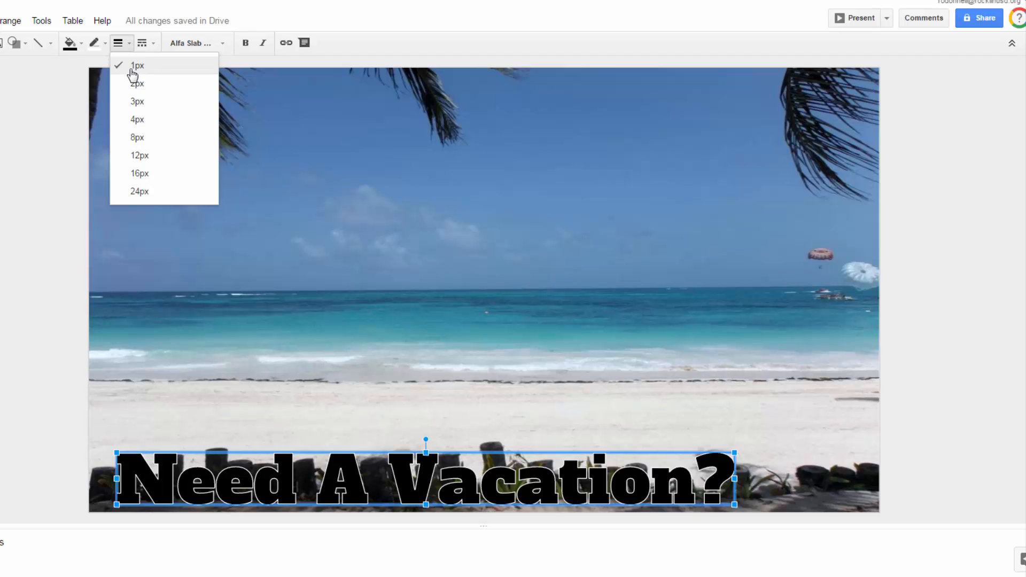
{"action": "mouse_move", "coordinate": [137, 105]}
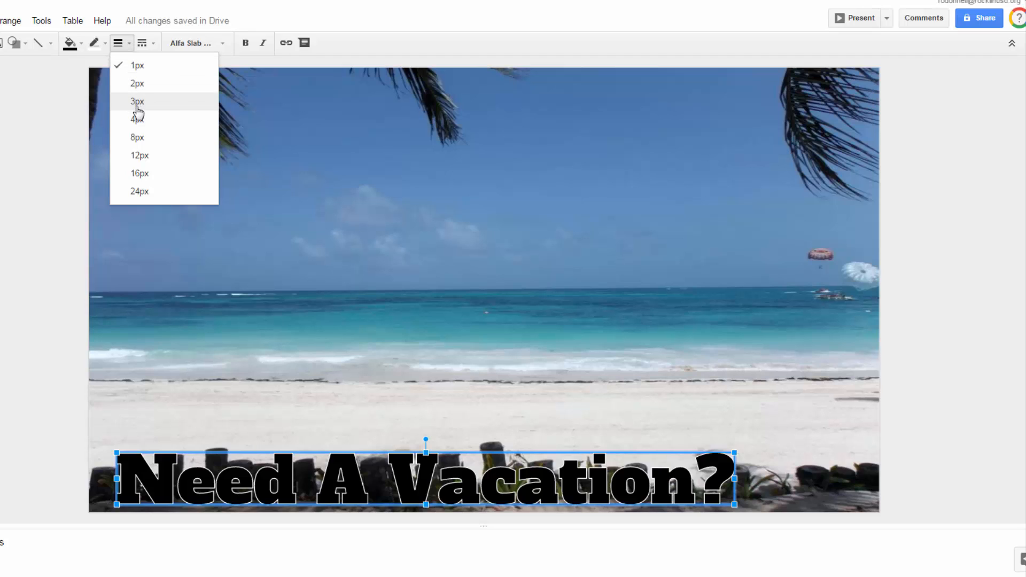
{"action": "left_click", "coordinate": [137, 102]}
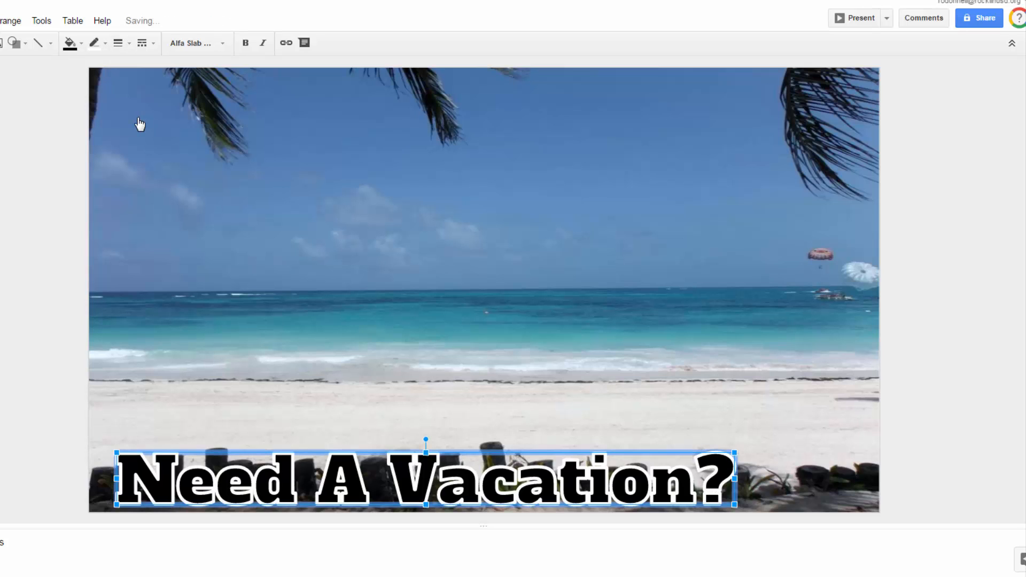
{"action": "mouse_move", "coordinate": [119, 43]}
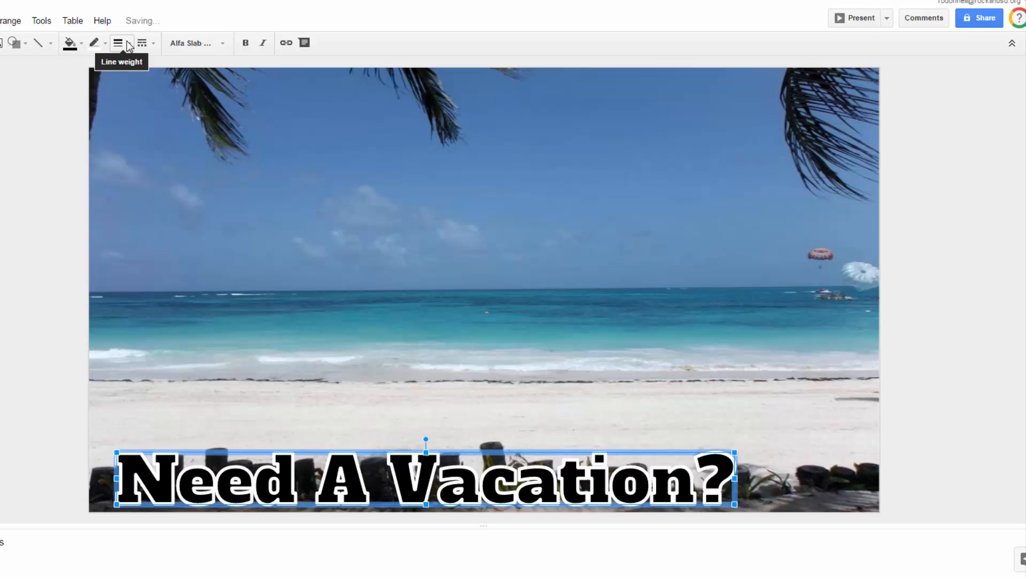
{"action": "left_click", "coordinate": [119, 43]}
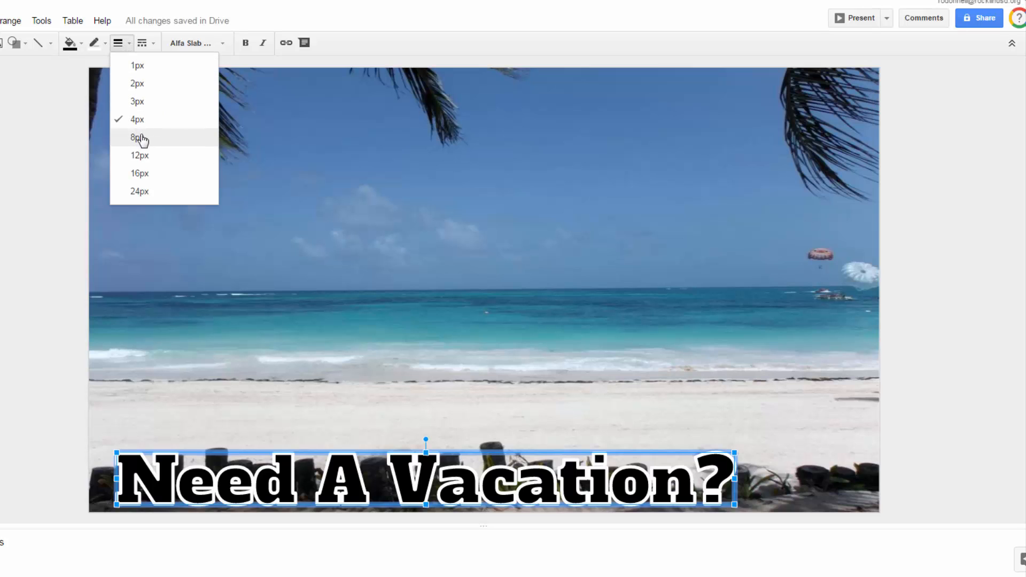
{"action": "left_click", "coordinate": [137, 138]}
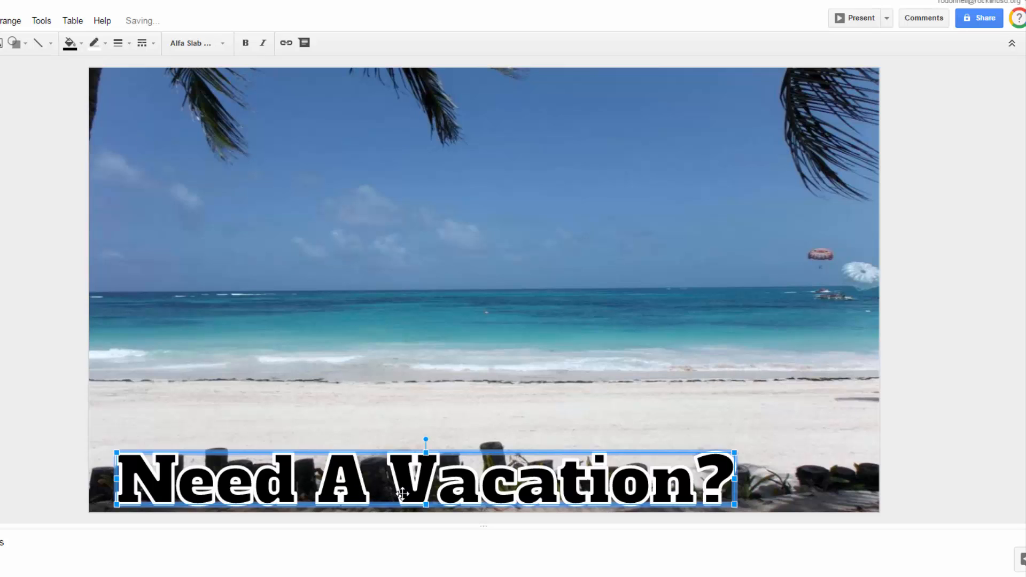
{"action": "mouse_move", "coordinate": [277, 57]}
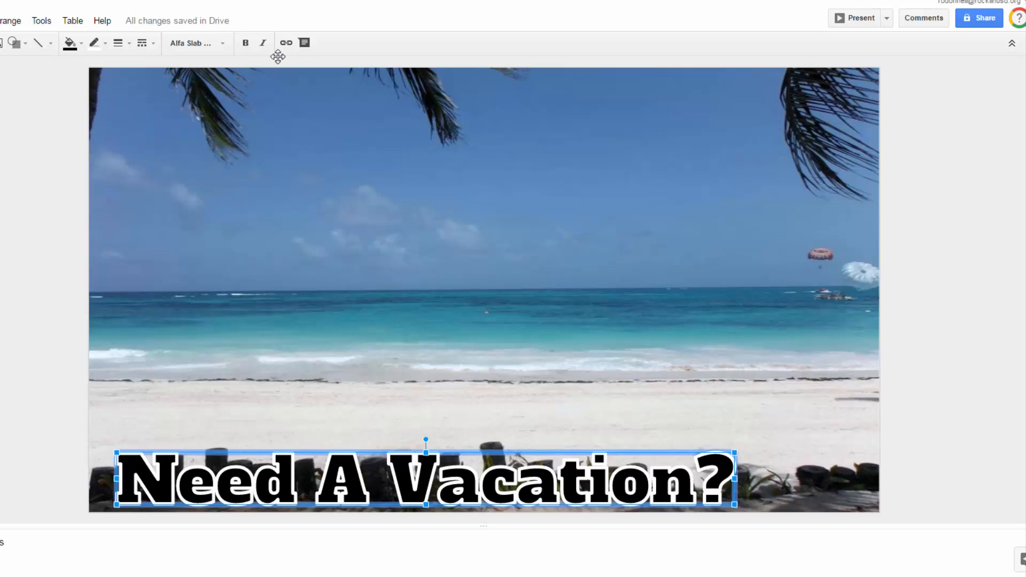
{"action": "left_click", "coordinate": [93, 42]}
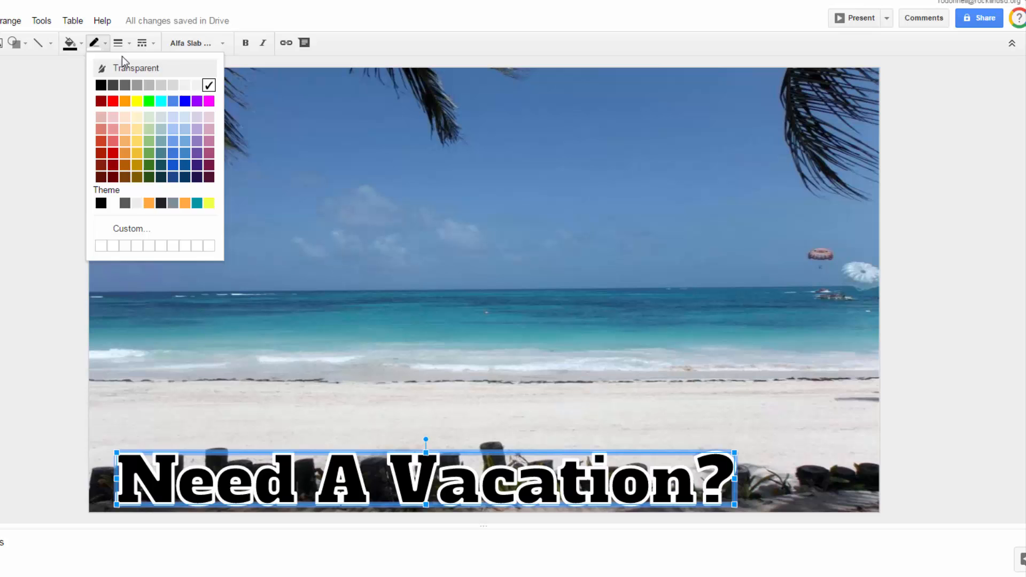
{"action": "left_click", "coordinate": [117, 43]}
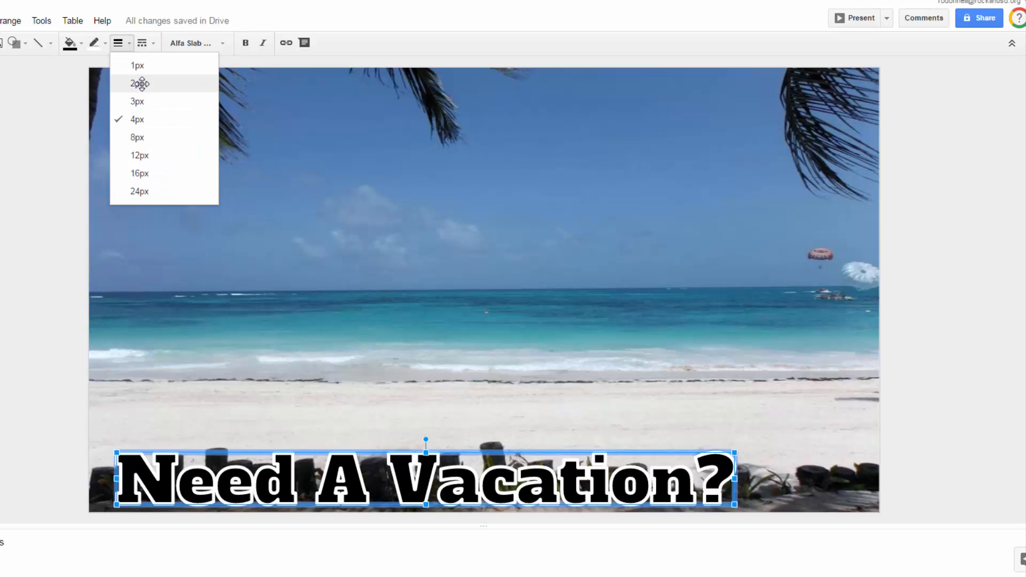
{"action": "left_click", "coordinate": [137, 83]}
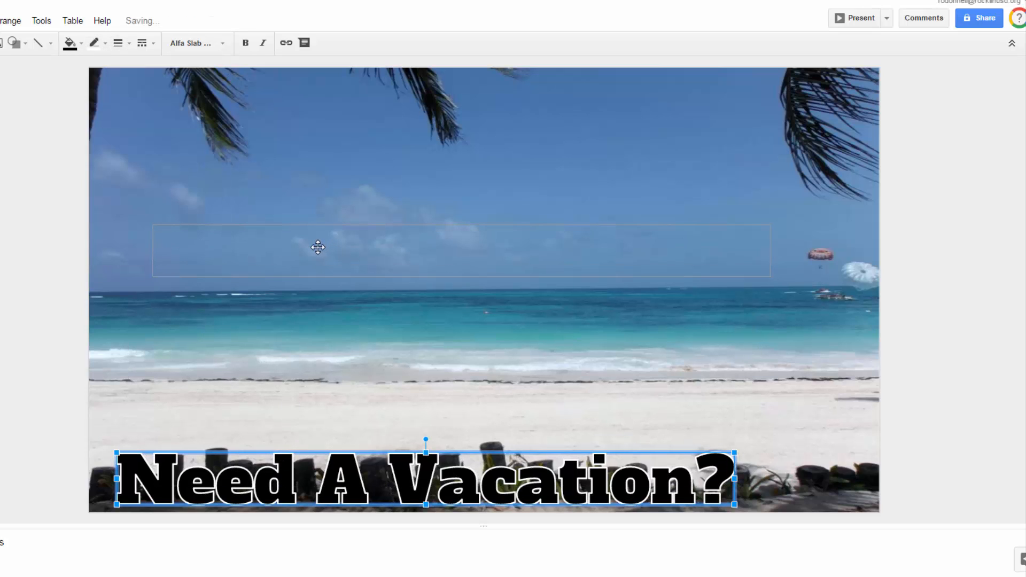
- Move the WordArt back over the horizon and change its letter fill to white
{"action": "left_click_drag", "start_coordinate": [425, 475], "coordinate": [456, 262]}
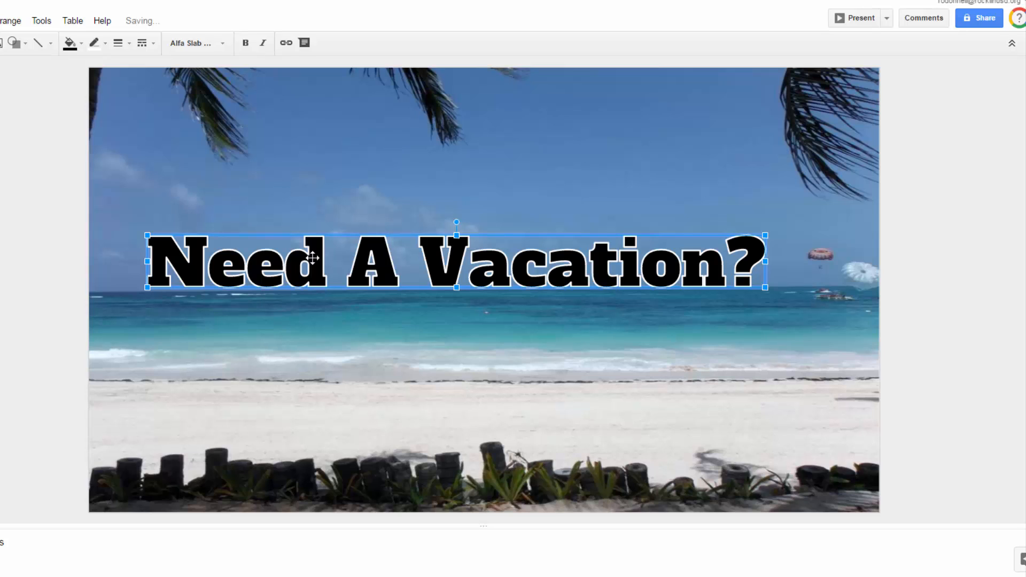
{"action": "left_click", "coordinate": [93, 43]}
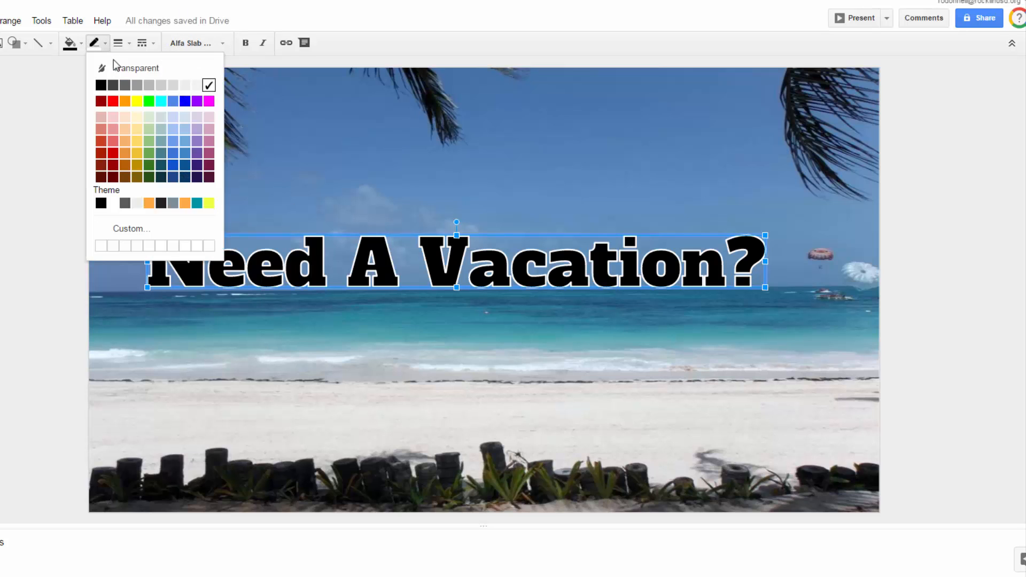
{"action": "mouse_move", "coordinate": [131, 68]}
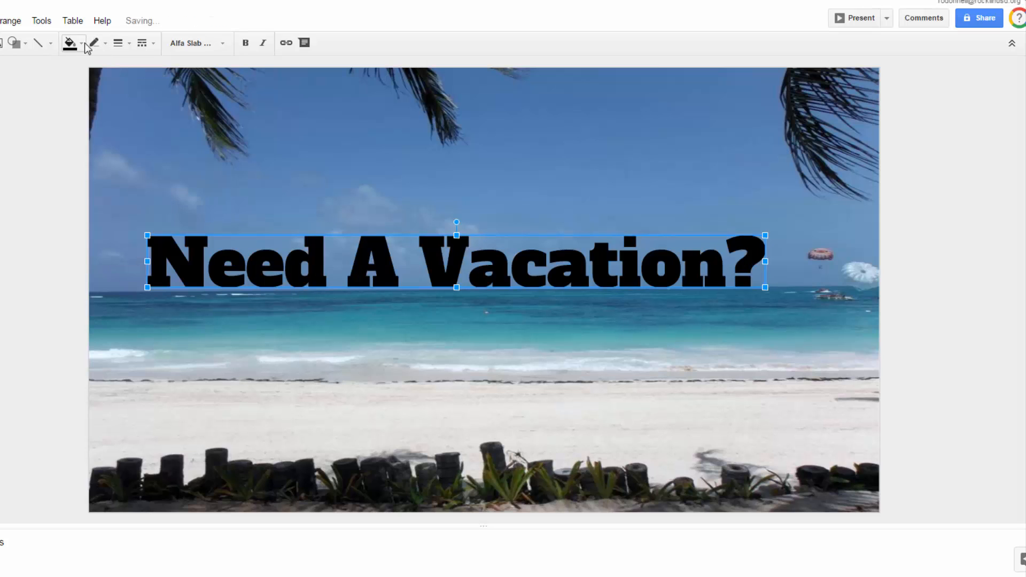
{"action": "left_click", "coordinate": [69, 43]}
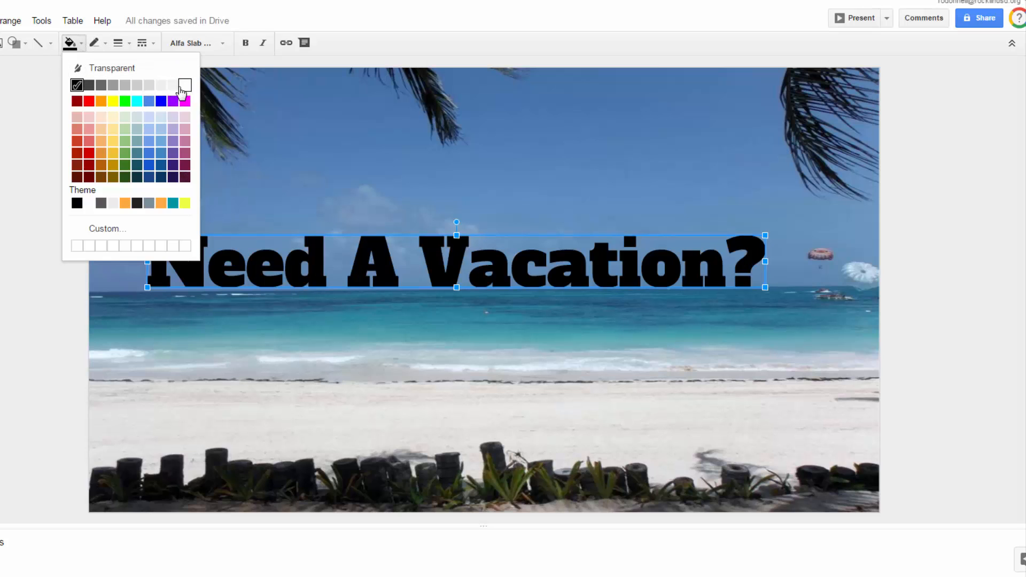
{"action": "left_click", "coordinate": [184, 84]}
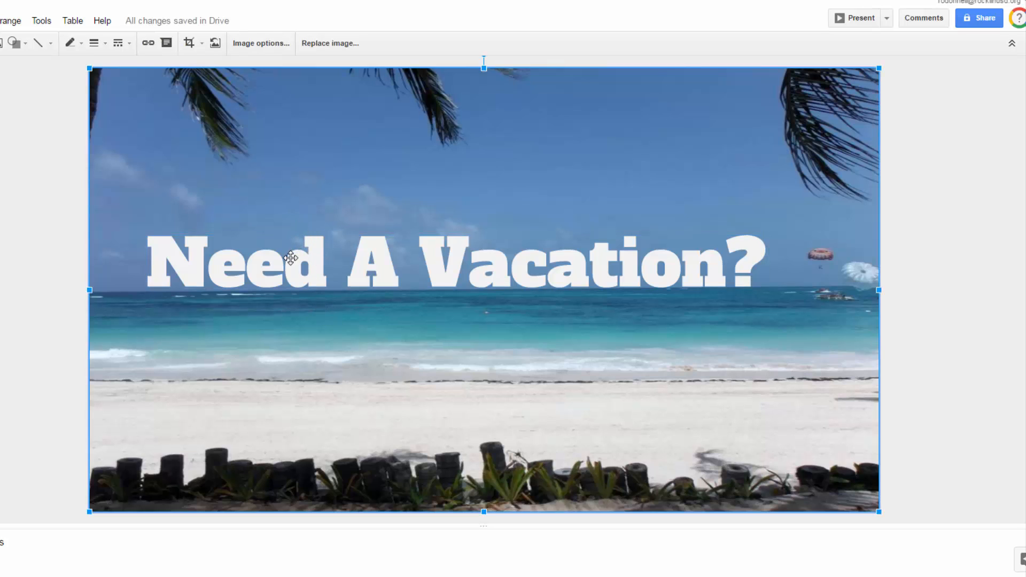
{"action": "mouse_move", "coordinate": [223, 251]}
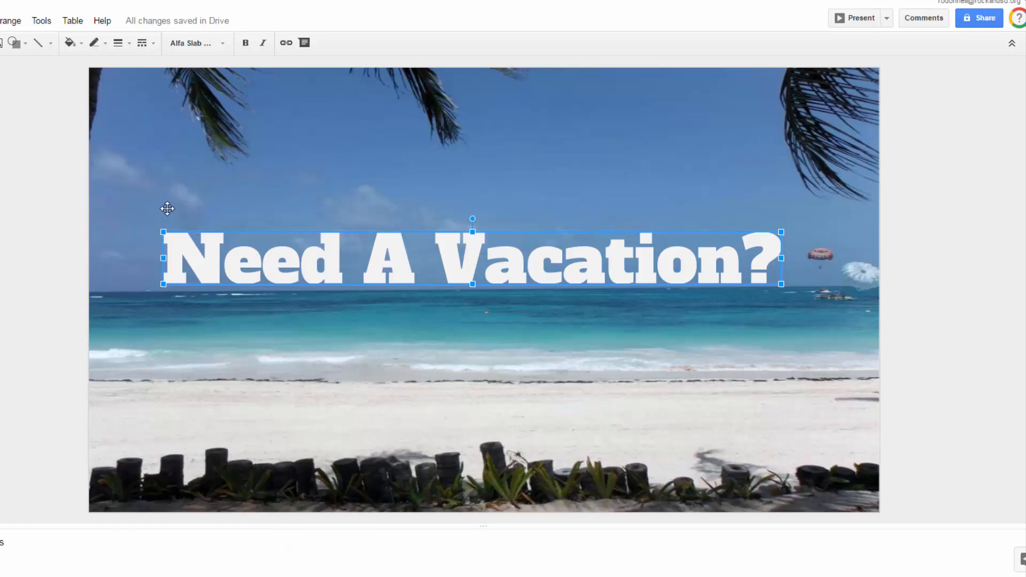
- Paste a second WordArt copy, fill it black, and offset the white copy over it
{"action": "right_click", "coordinate": [167, 209]}
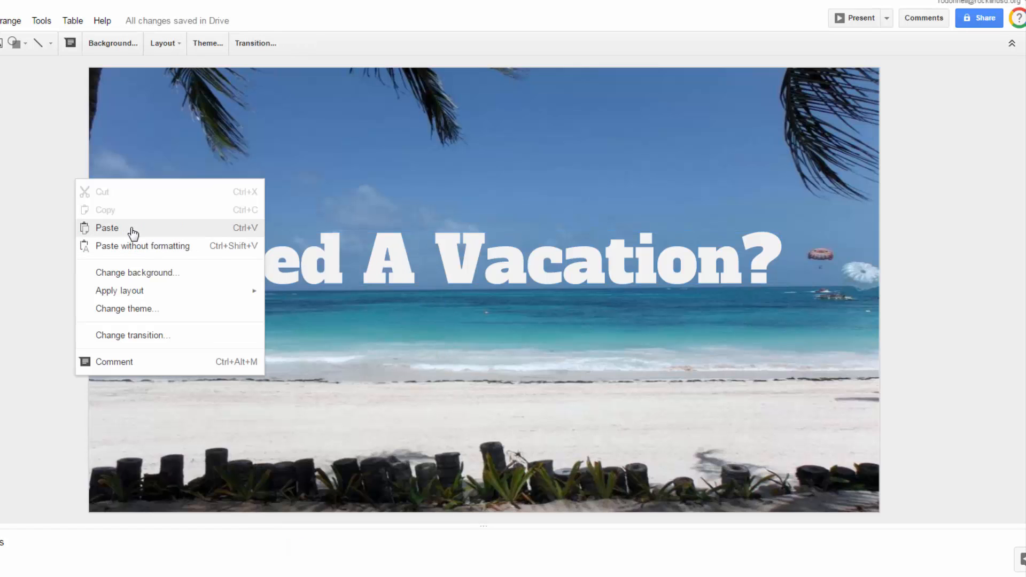
{"action": "left_click", "coordinate": [107, 227]}
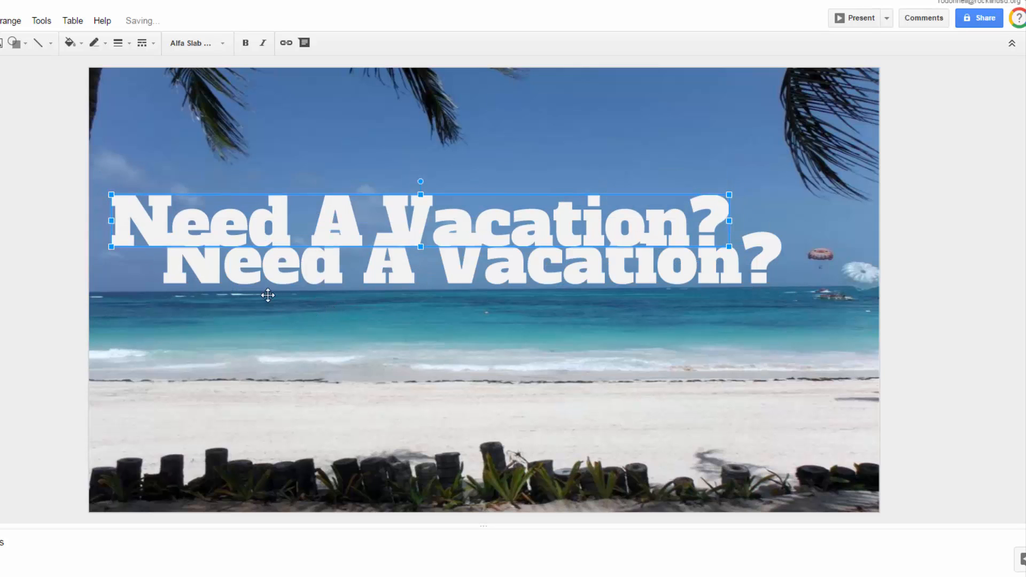
{"action": "left_click_drag", "start_coordinate": [419, 221], "coordinate": [471, 257]}
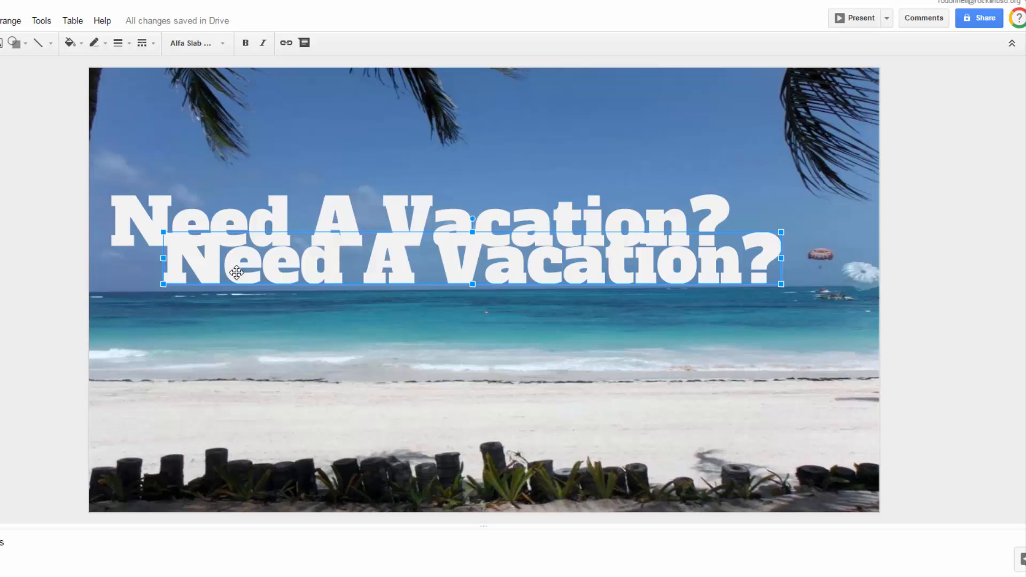
{"action": "left_click", "coordinate": [68, 43]}
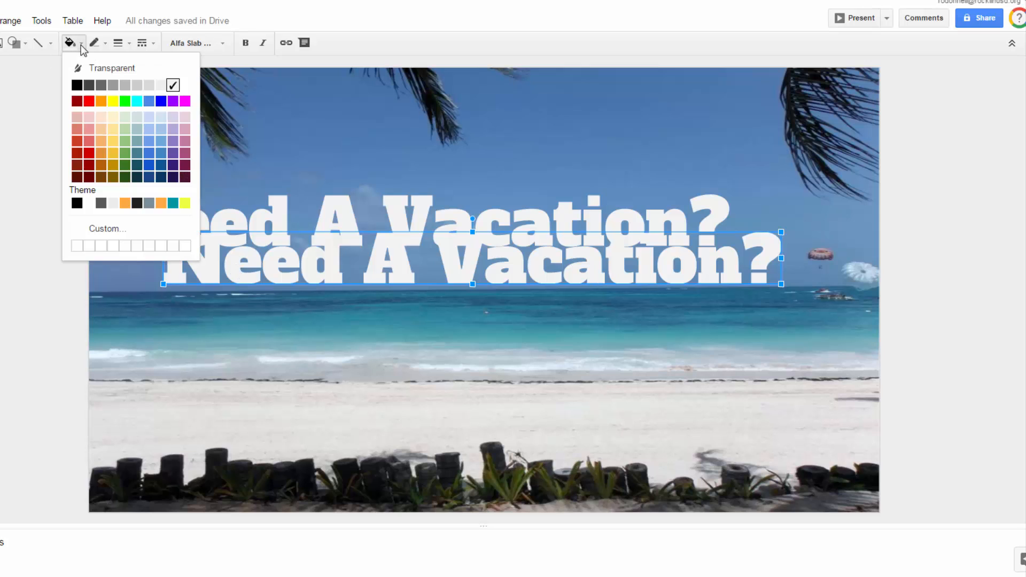
{"action": "left_click", "coordinate": [76, 84]}
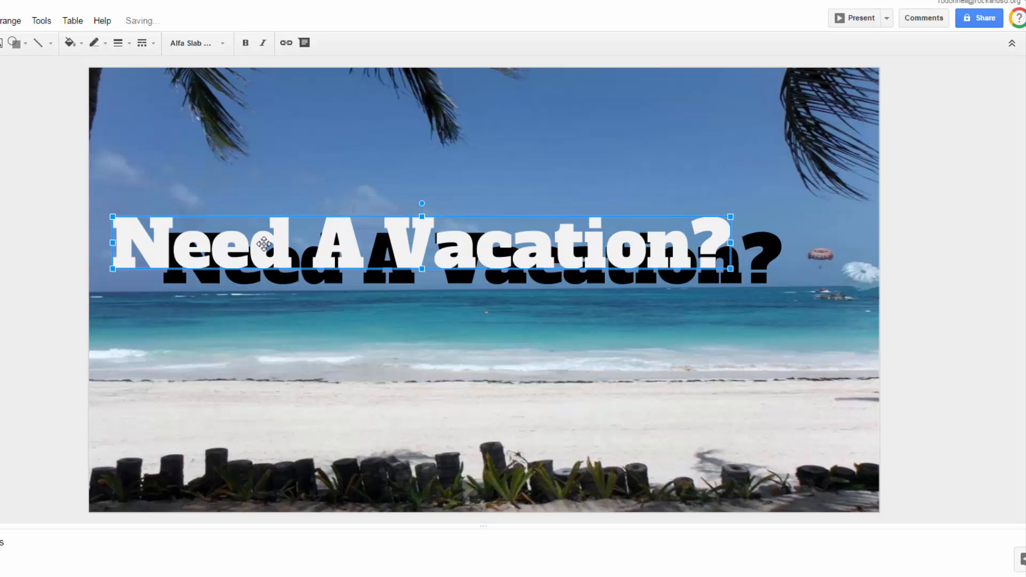
{"action": "left_click_drag", "start_coordinate": [265, 244], "coordinate": [308, 251]}
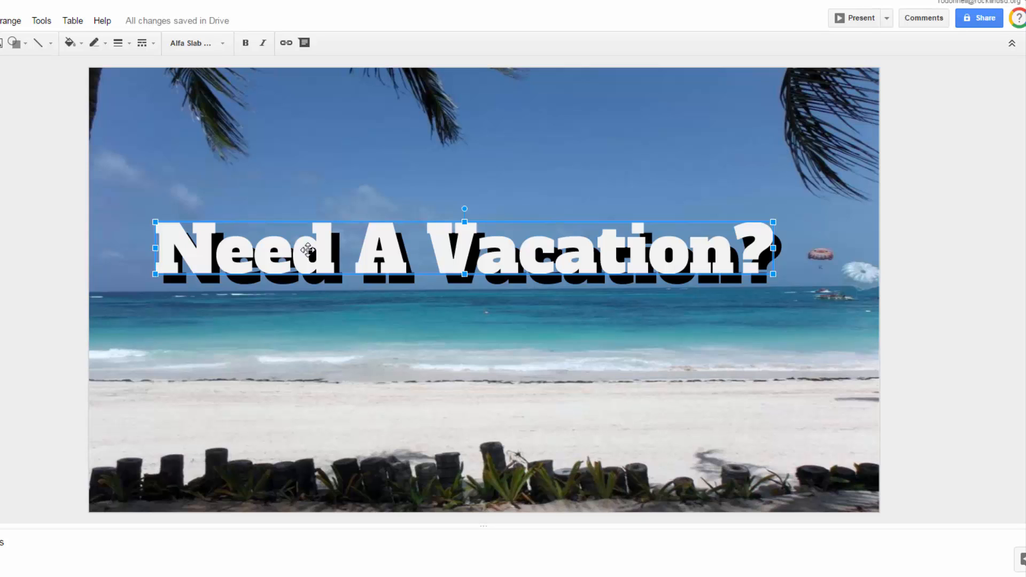
{"action": "left_click_drag", "start_coordinate": [465, 251], "coordinate": [471, 252]}
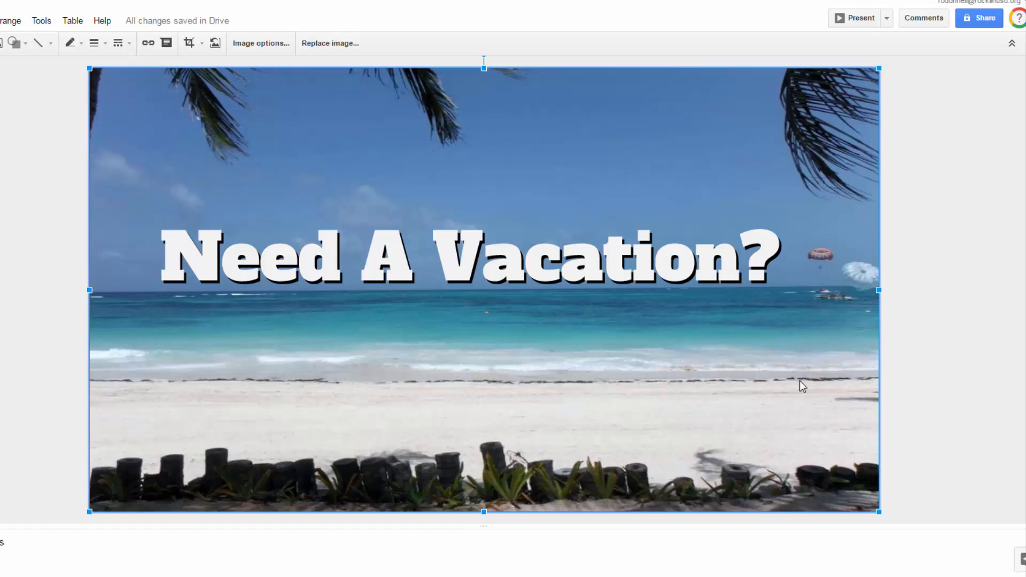
{"action": "mouse_move", "coordinate": [299, 300]}
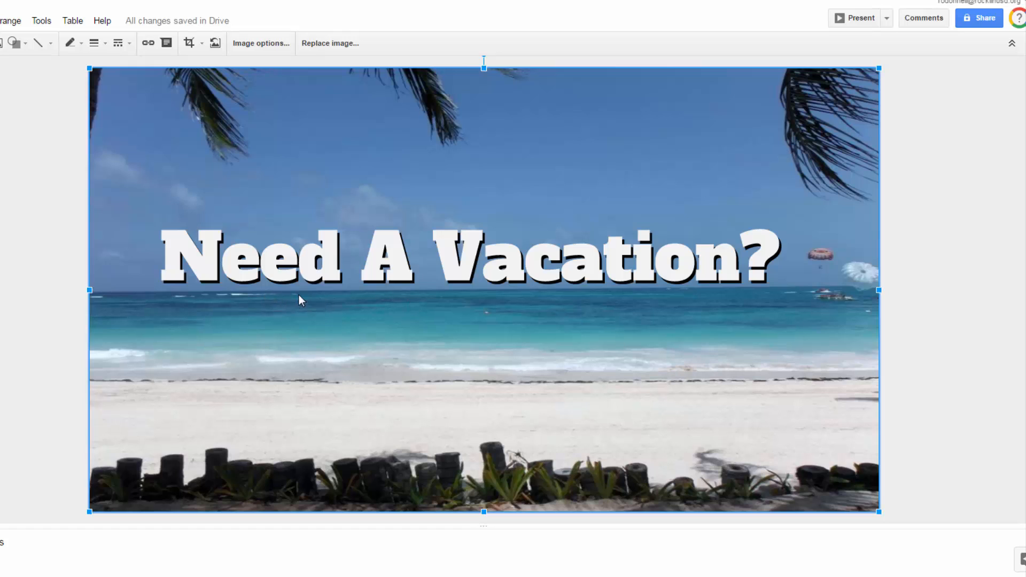
{"action": "mouse_move", "coordinate": [527, 284]}
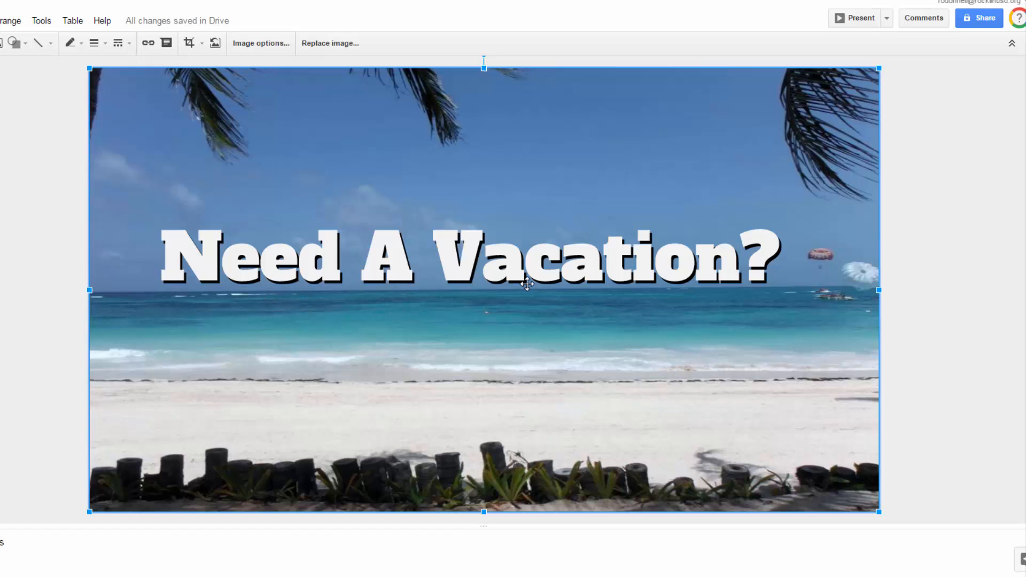
{"action": "mouse_move", "coordinate": [327, 282]}
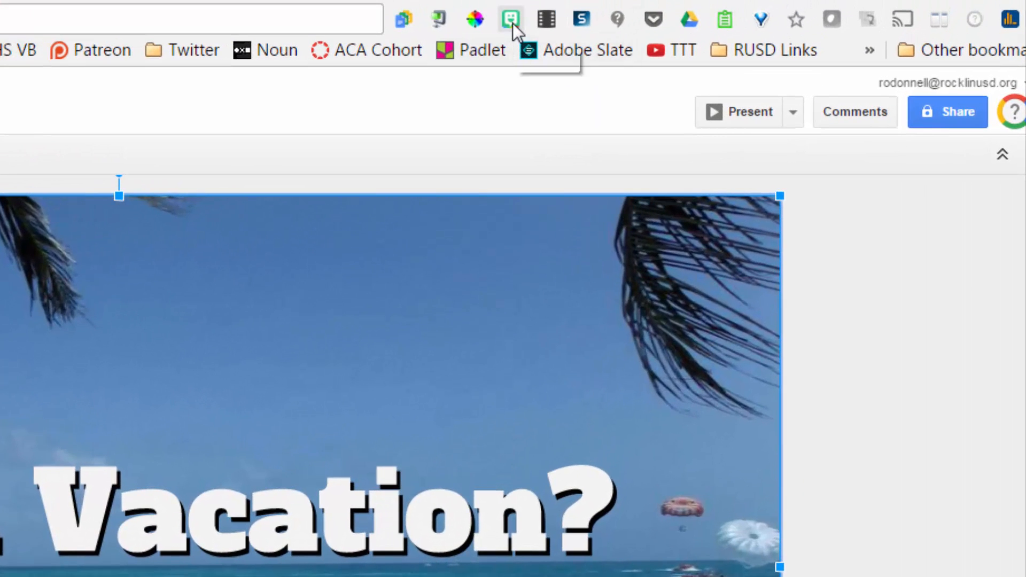
- Open the Bitmoji extension and choose a Bitmoji to copy
{"action": "left_click", "coordinate": [510, 19]}
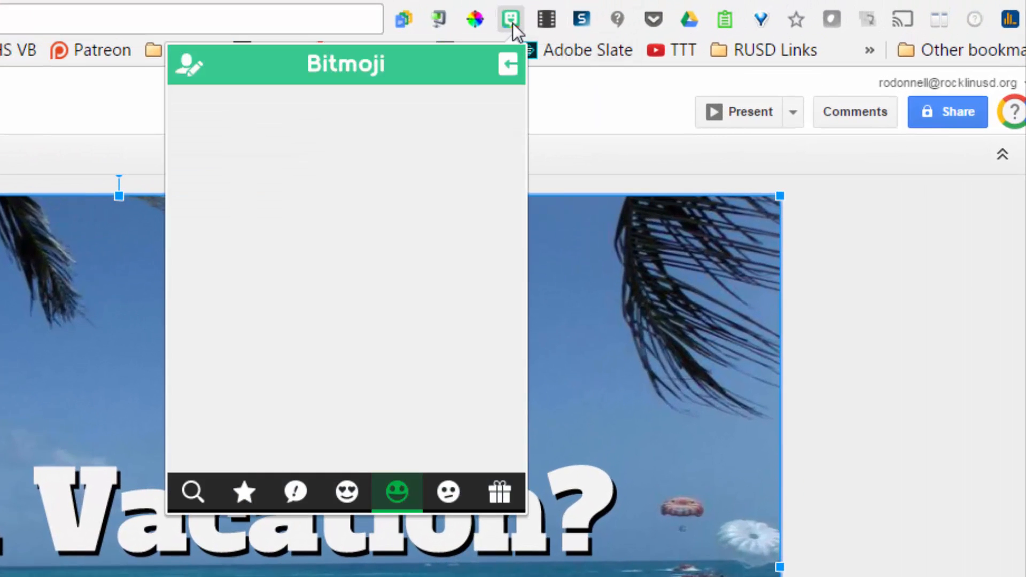
{"action": "mouse_move", "coordinate": [419, 477]}
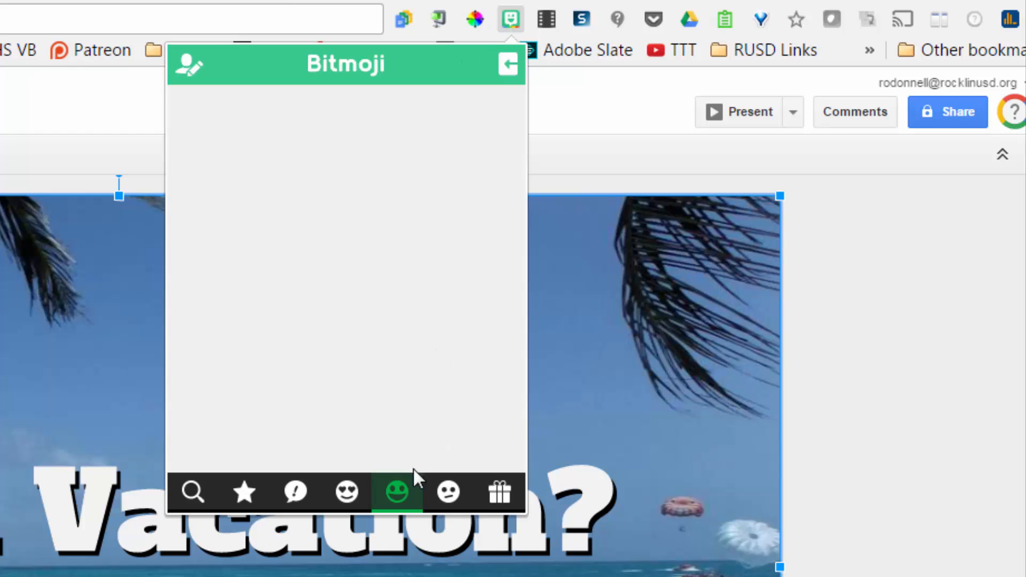
{"action": "left_click", "coordinate": [397, 492]}
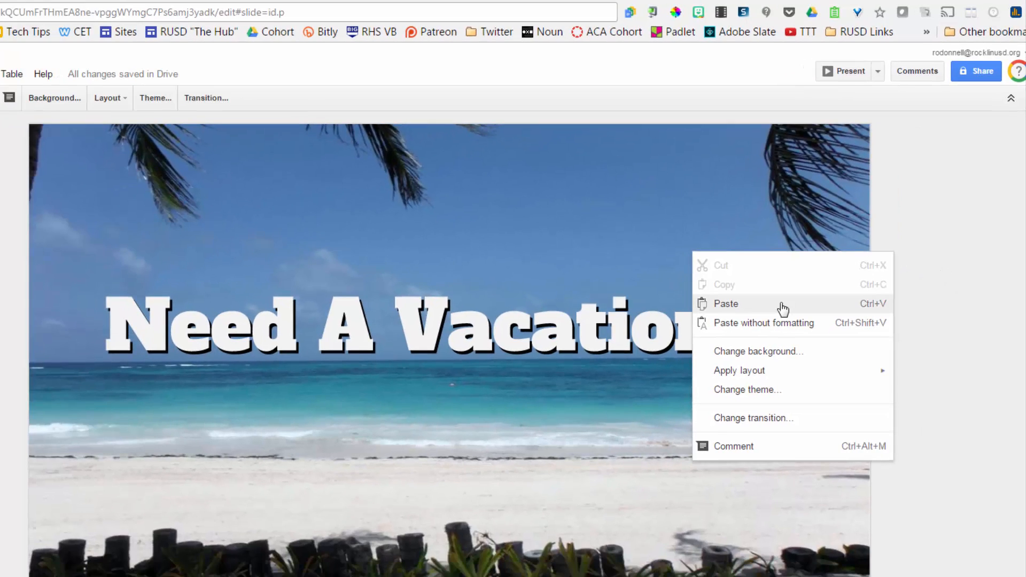
- Paste the Yes-sign Bitmoji, place it at the lower right, and select the title to raise it
{"action": "left_click", "coordinate": [725, 303]}
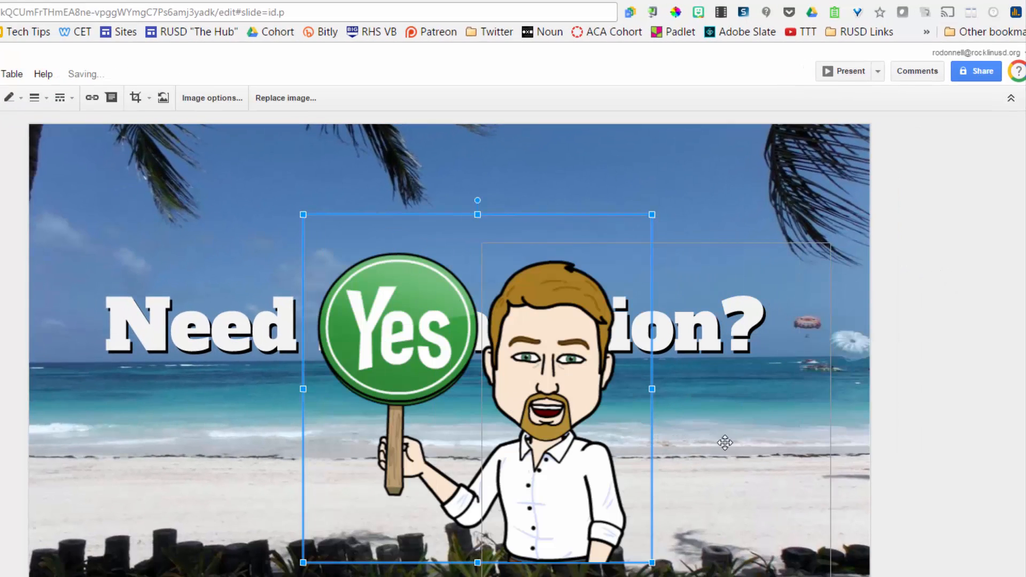
{"action": "left_click_drag", "start_coordinate": [476, 388], "coordinate": [679, 422]}
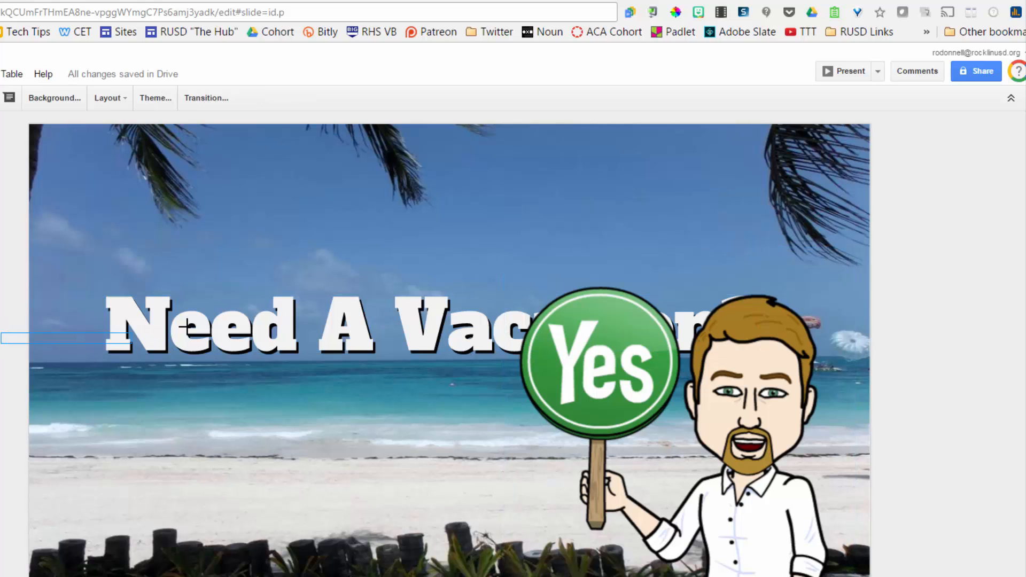
{"action": "left_click", "coordinate": [262, 325]}
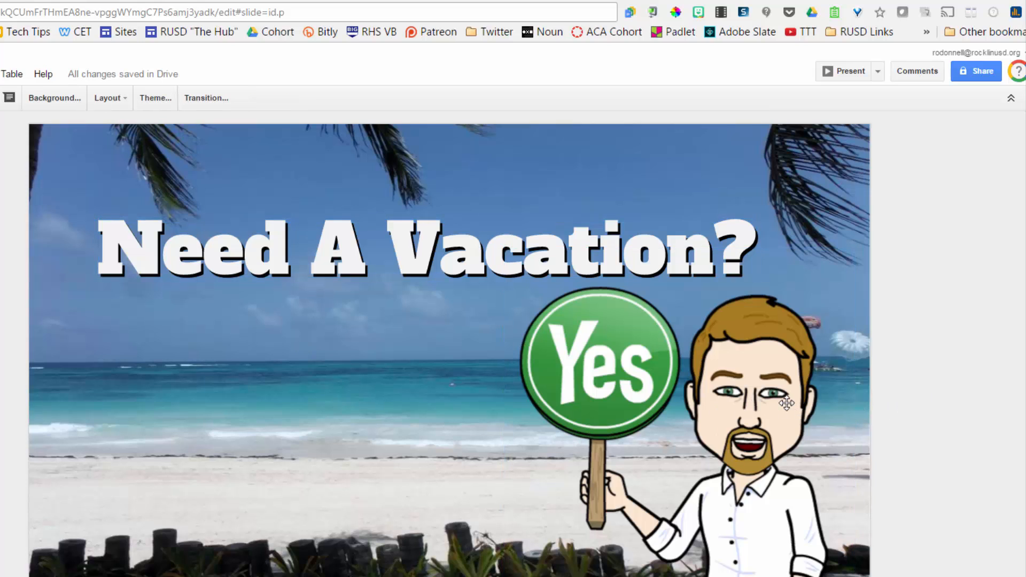
{"action": "mouse_move", "coordinate": [769, 399]}
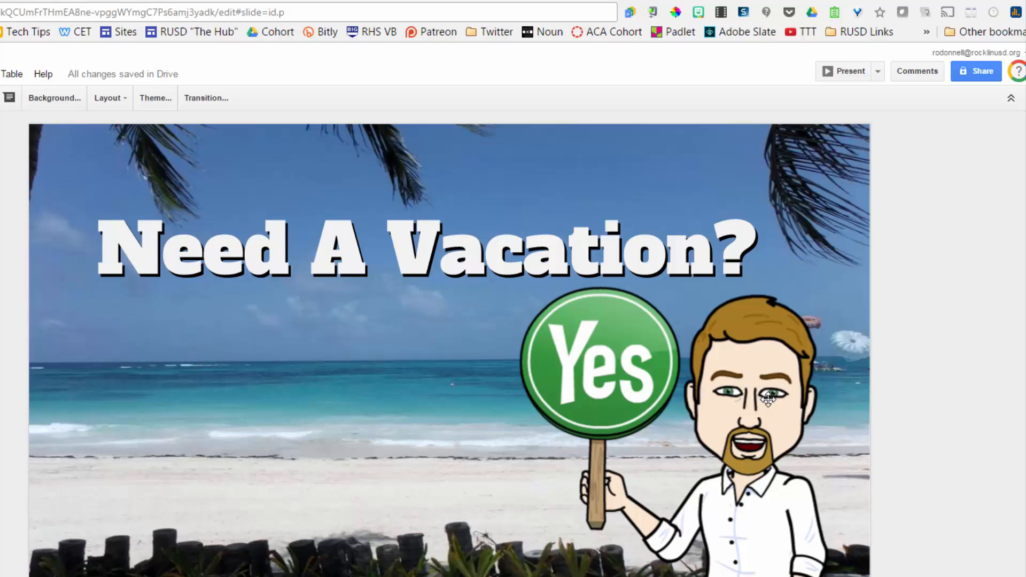
- Copy the Yes-sign Bitmoji from its right-click menu
{"action": "right_click", "coordinate": [768, 399]}
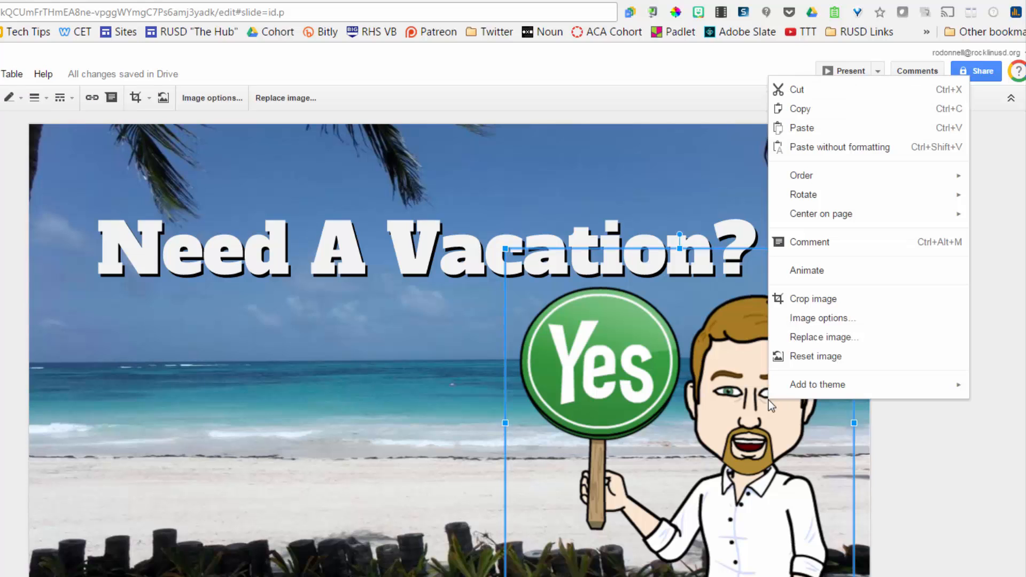
{"action": "left_click", "coordinate": [933, 304]}
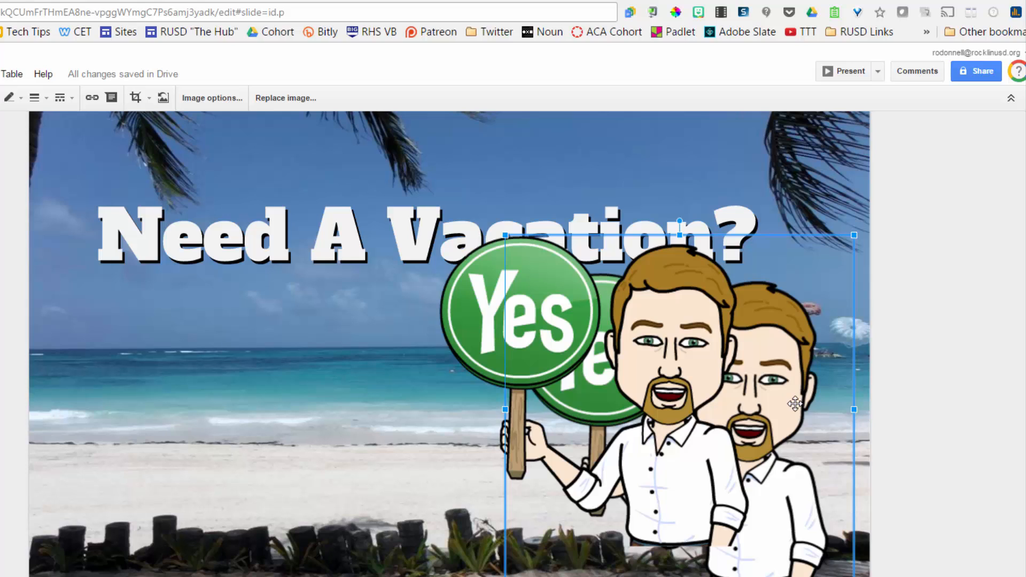
{"action": "mouse_move", "coordinate": [211, 98]}
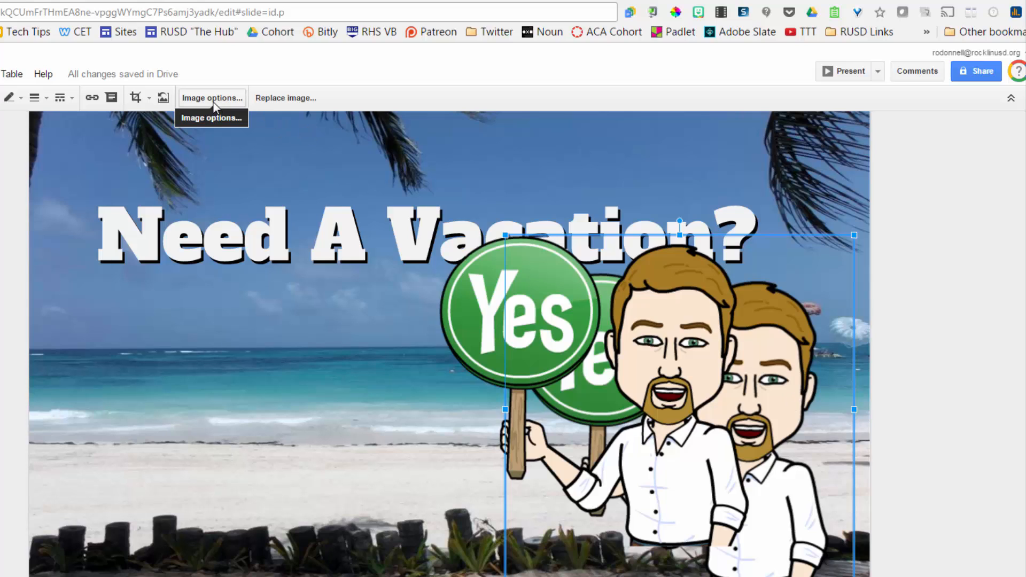
- Drop the rear Bitmoji copy's brightness to black in Image options, then deselect
{"action": "left_click", "coordinate": [211, 97]}
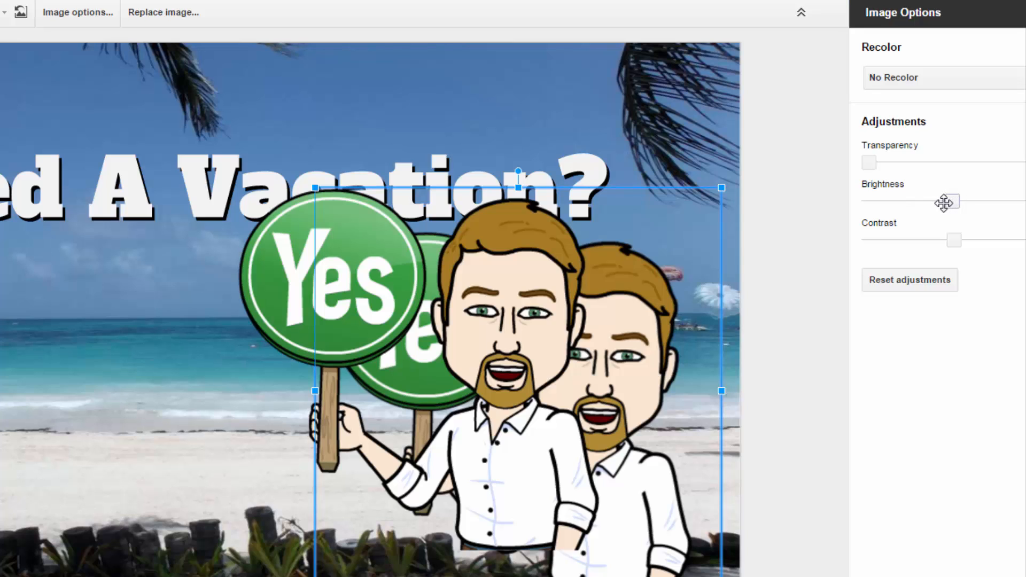
{"action": "left_click_drag", "start_coordinate": [954, 201], "coordinate": [891, 201]}
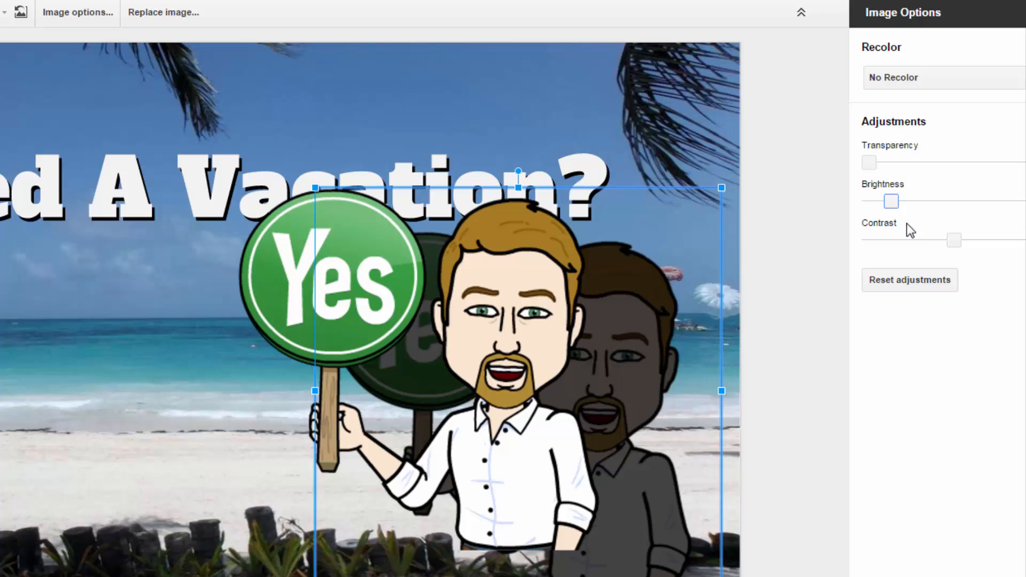
{"action": "left_click_drag", "start_coordinate": [891, 201], "coordinate": [862, 201]}
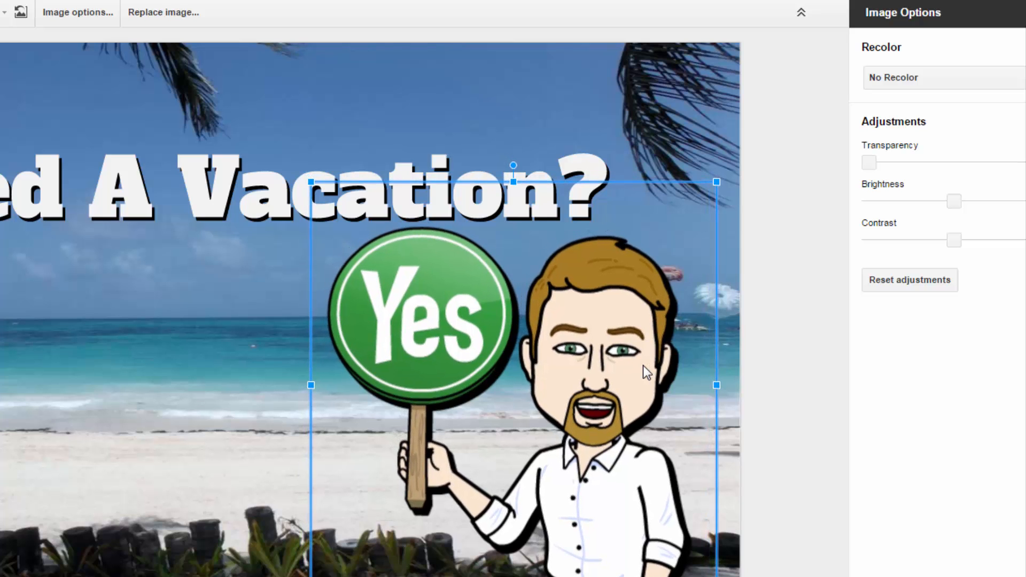
{"action": "left_click", "coordinate": [789, 312]}
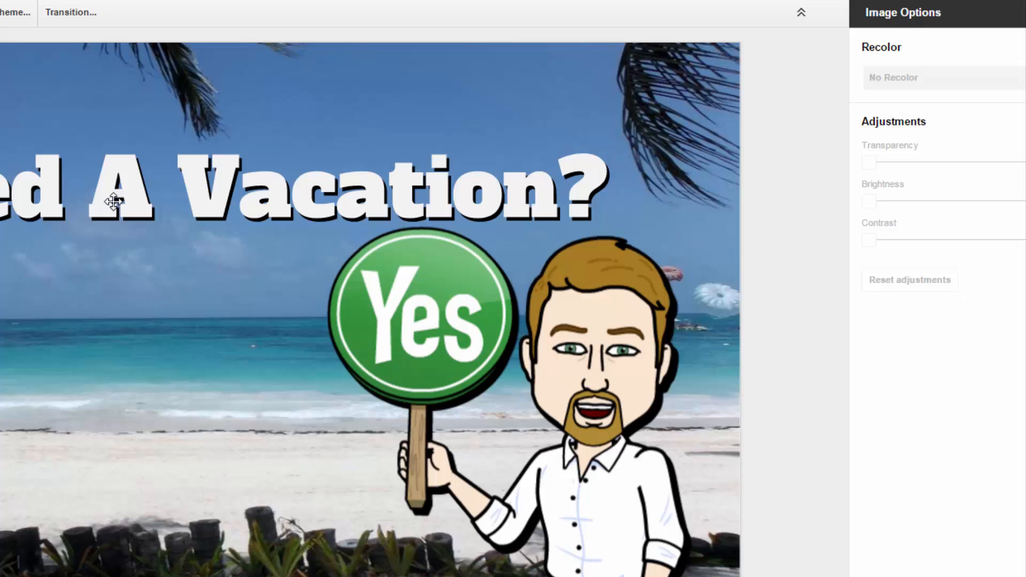
{"action": "mouse_move", "coordinate": [390, 446]}
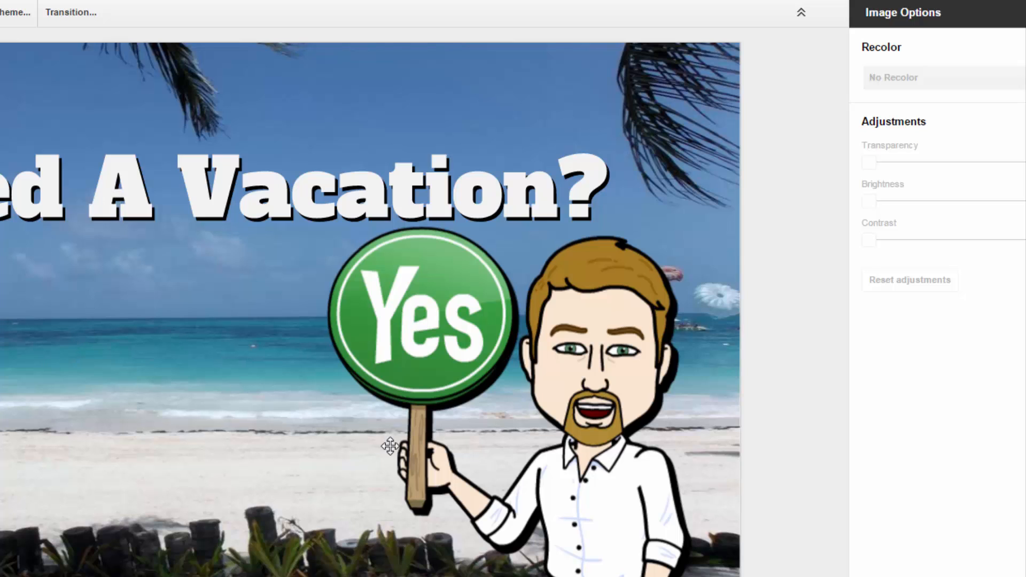
{"action": "mouse_move", "coordinate": [512, 253]}
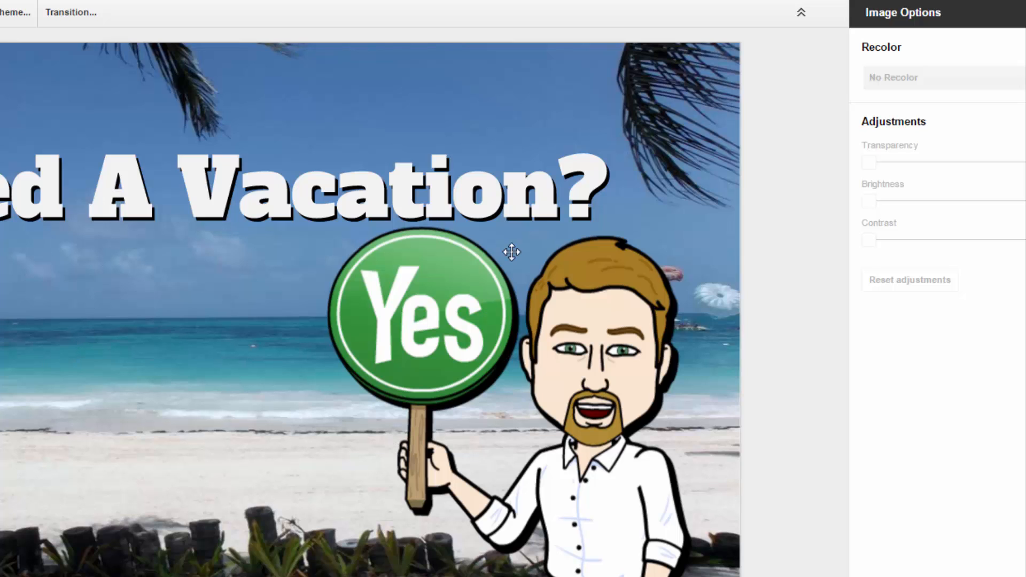